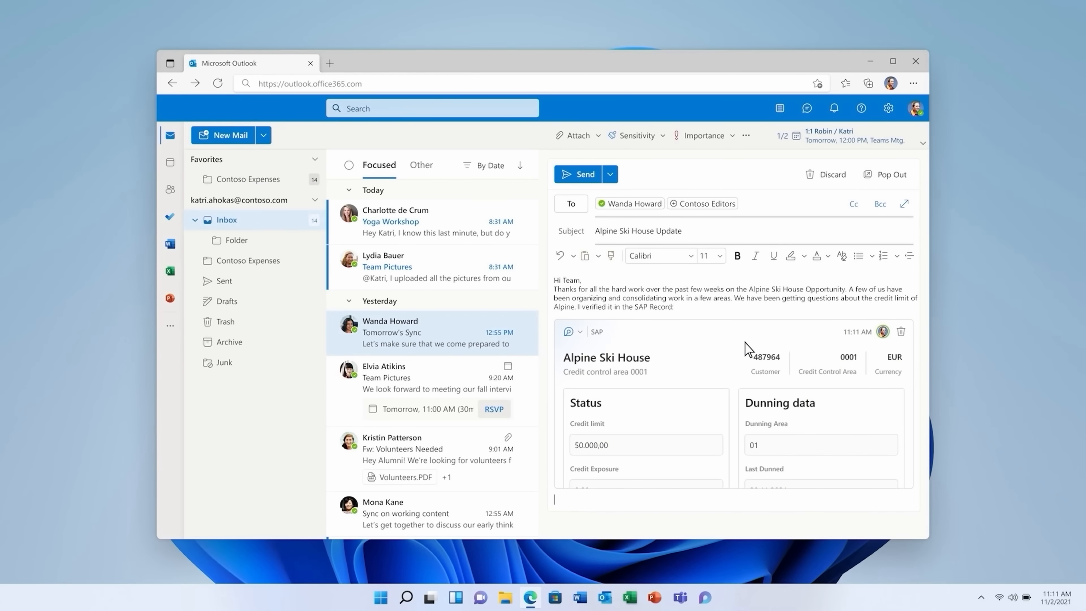
- Leave the Alpine Ski House update draft to continue on the Loop page
left_click(704, 597)
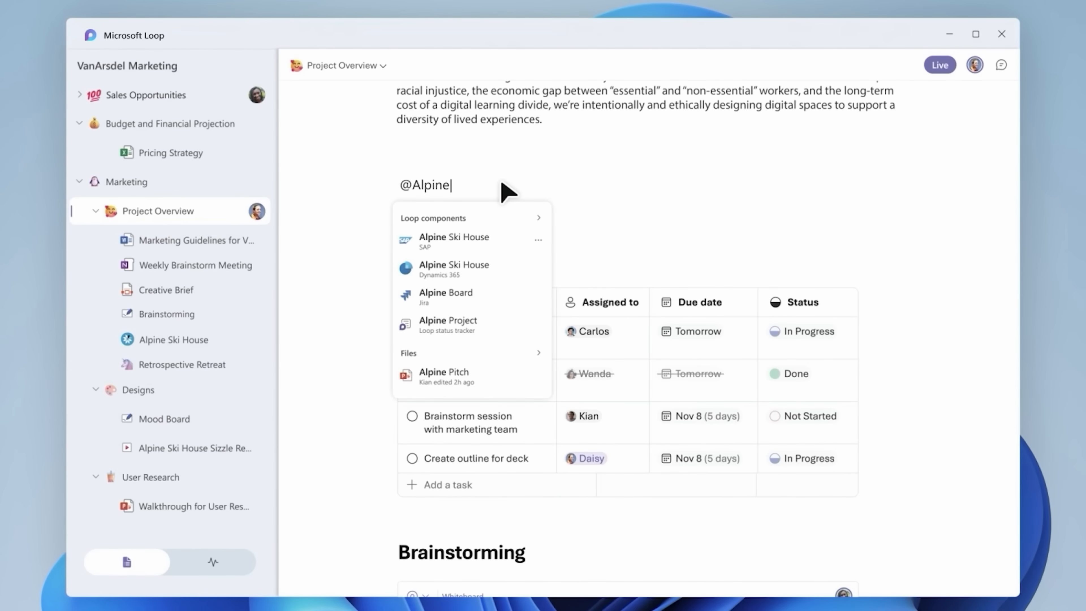
mouse_move(471, 241)
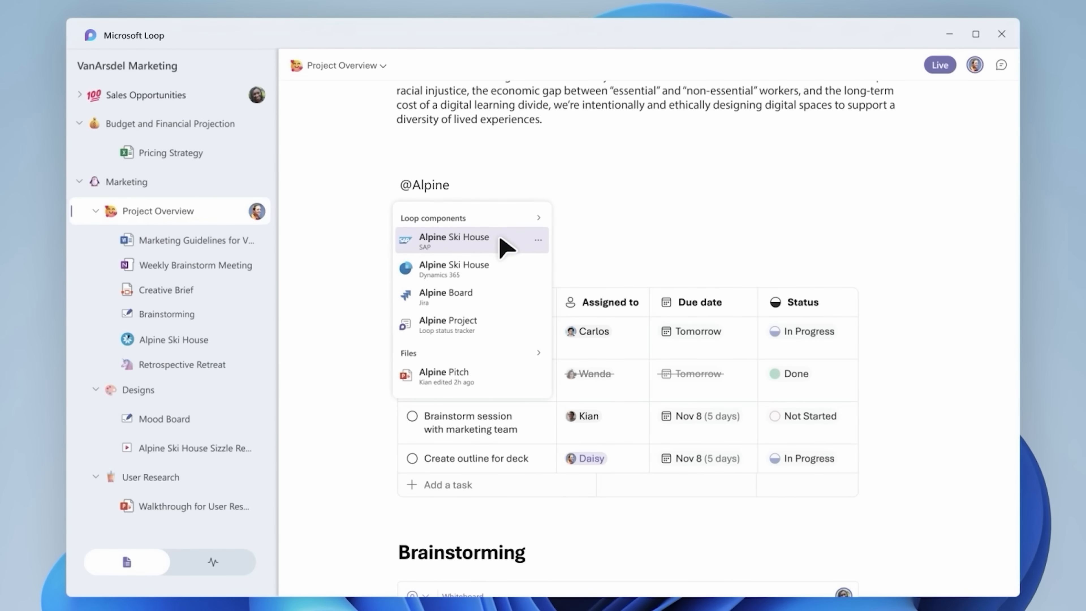
left_click(454, 241)
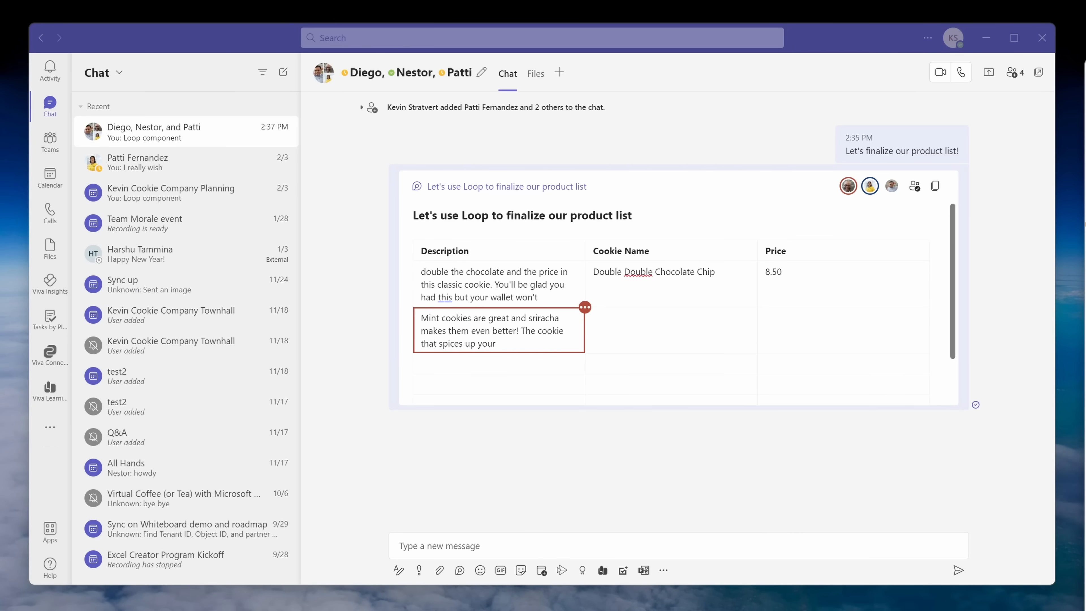
- Add 'Puffed marschmallow' to the cookie table, then bring up the Loop components list
type("Puffed marschmallow")
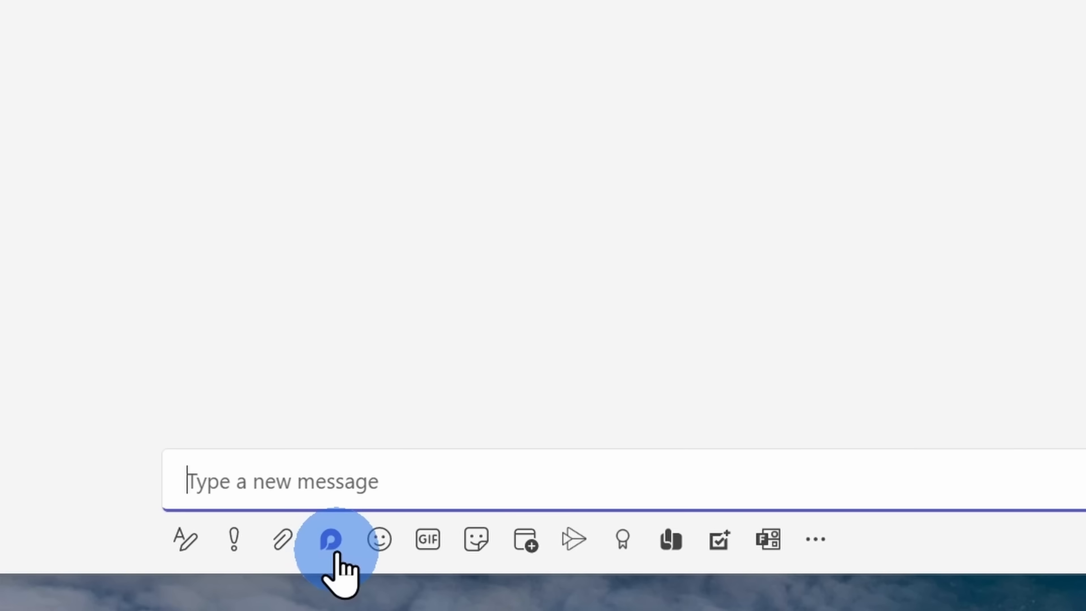
left_click(330, 538)
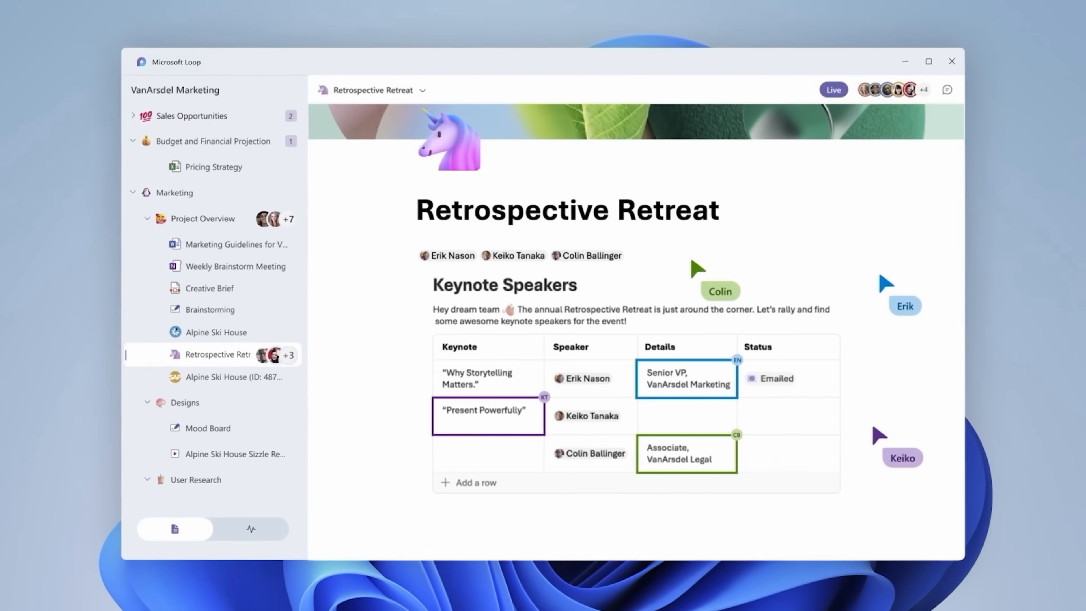
- Review the Project Overview page's files, team goals and task list, starting an @ mention above the Task List
left_click(213, 219)
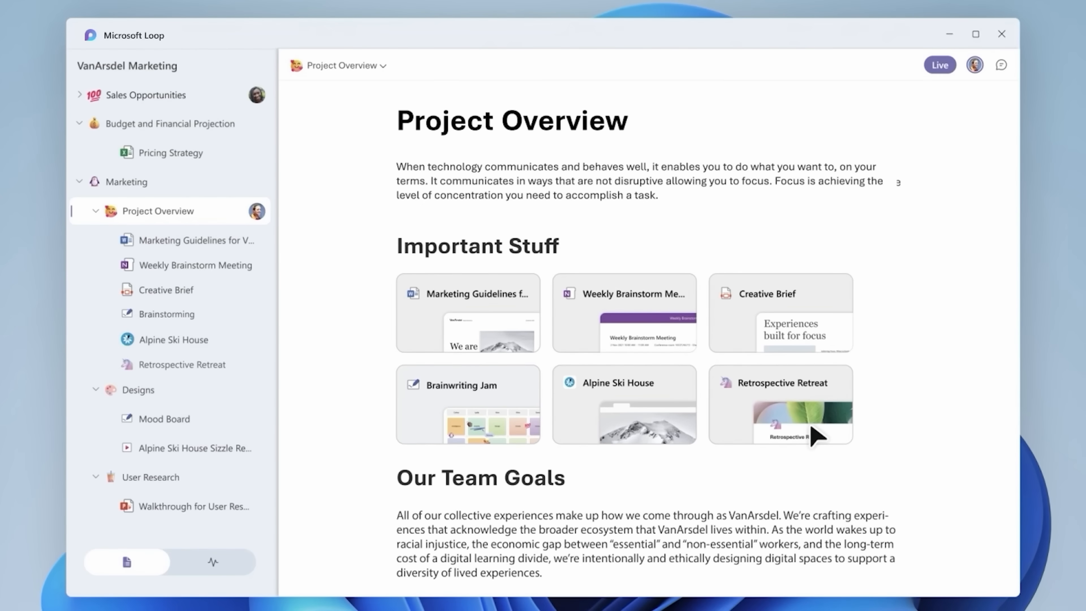
scroll("down", 3)
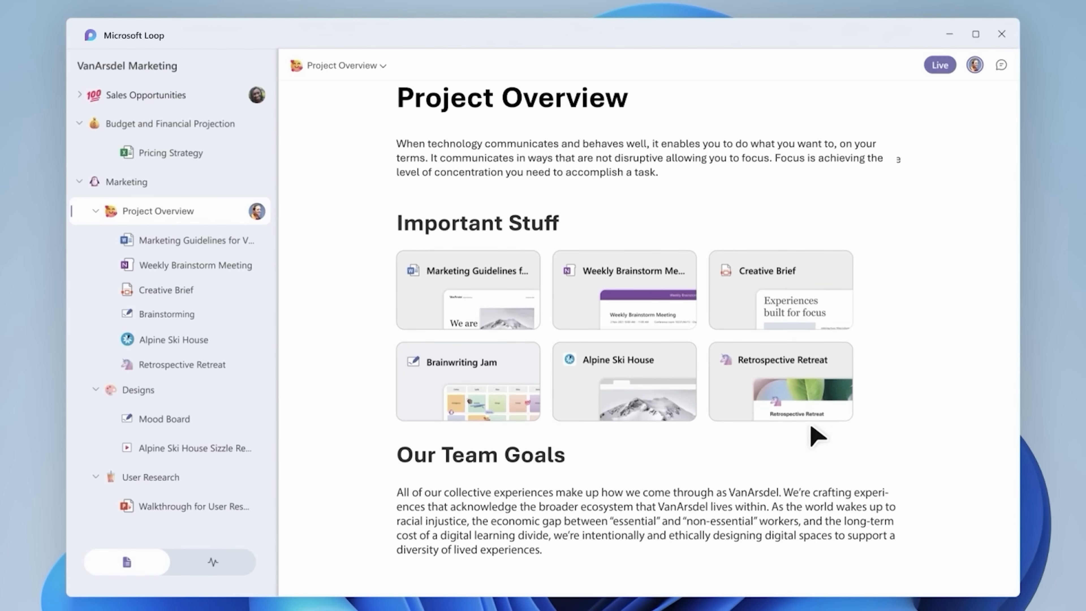
scroll("down", 3)
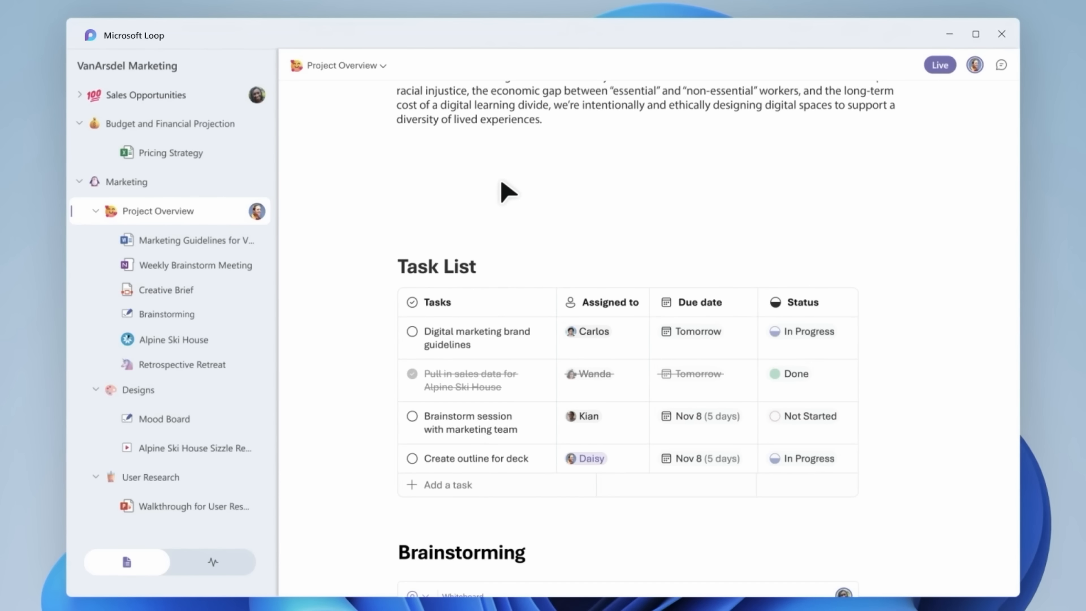
type("@")
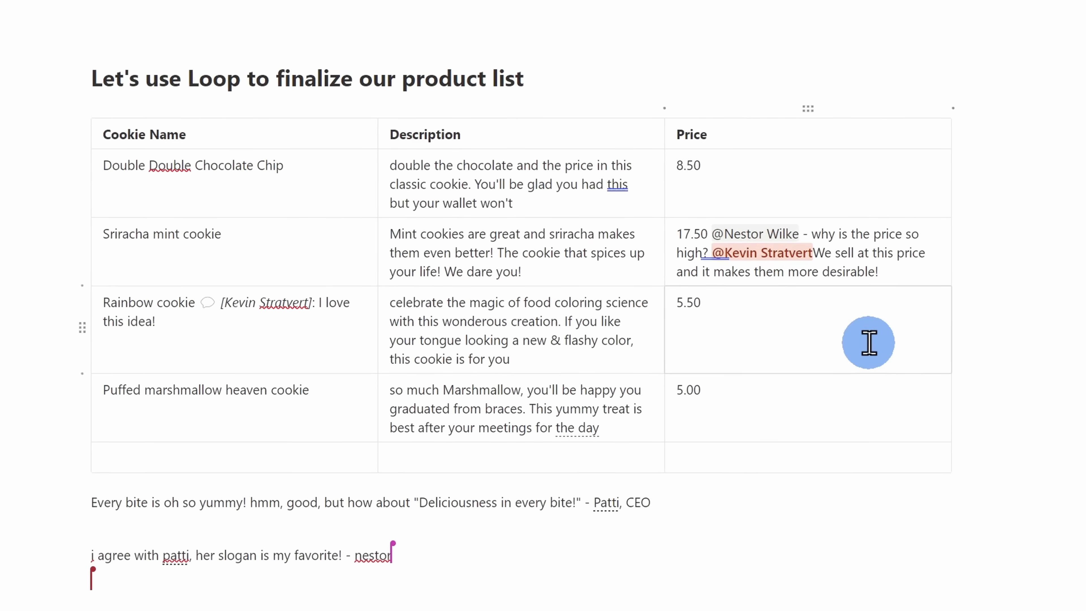
scroll("down", 3)
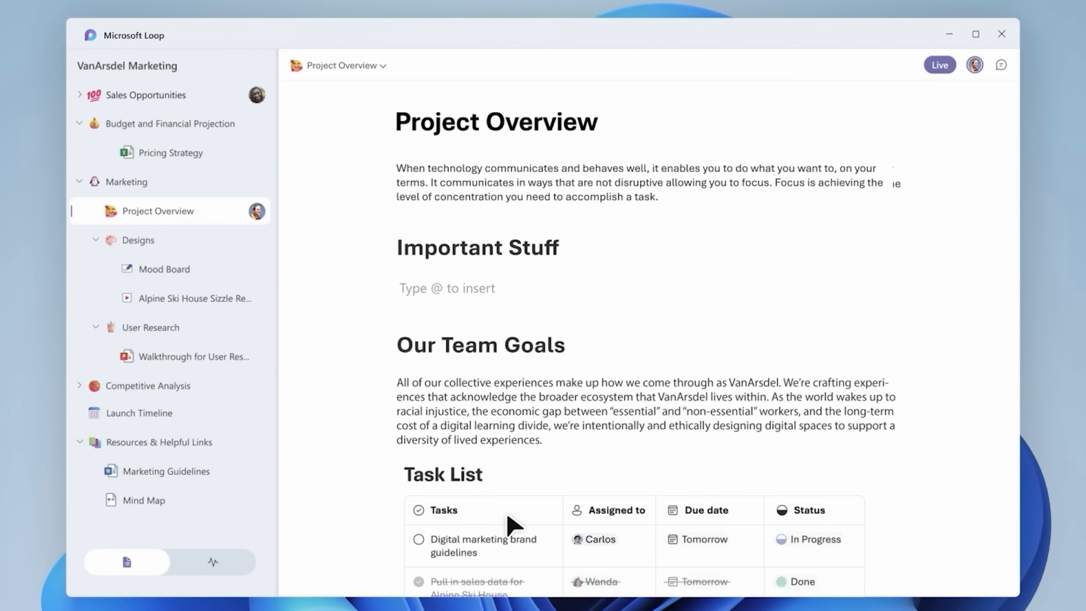
- Link Marketing Guidelines and the Alpine Ski House component under Important Stuff via @ mentions
type("@")
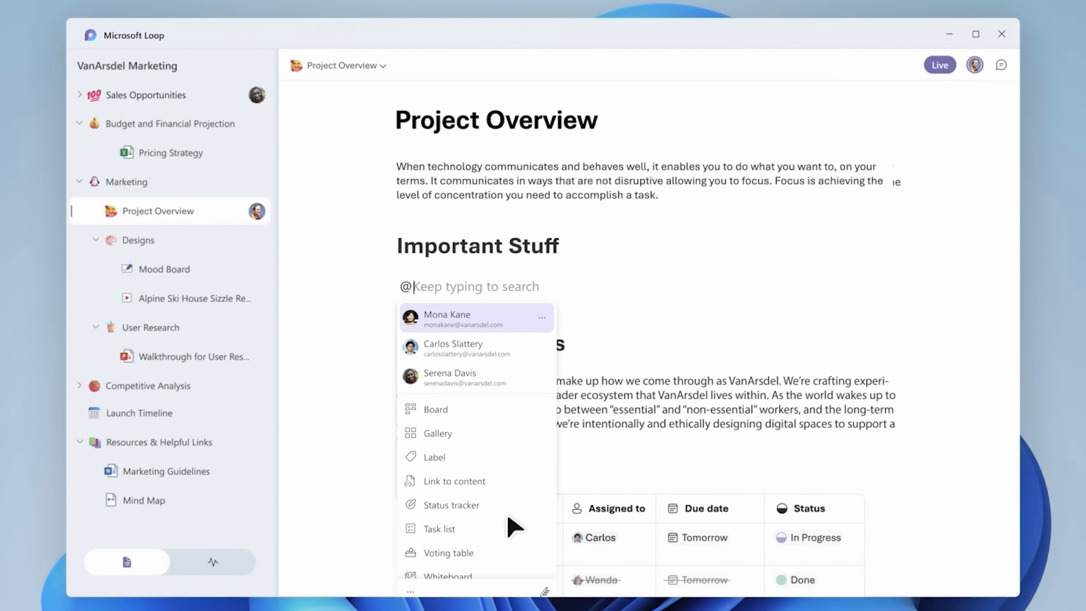
type("Ma")
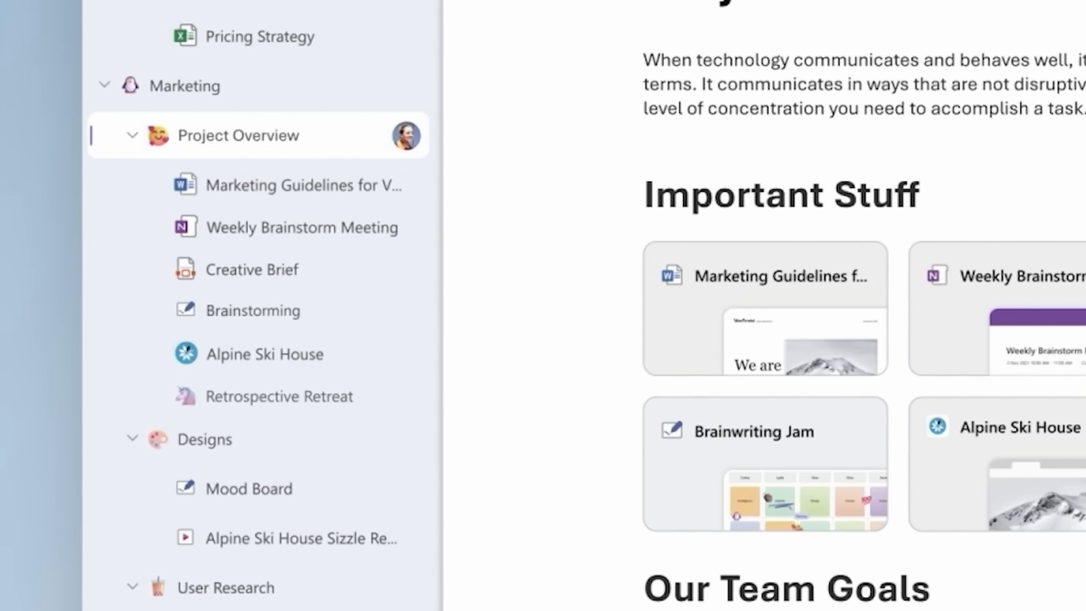
scroll("down", 3)
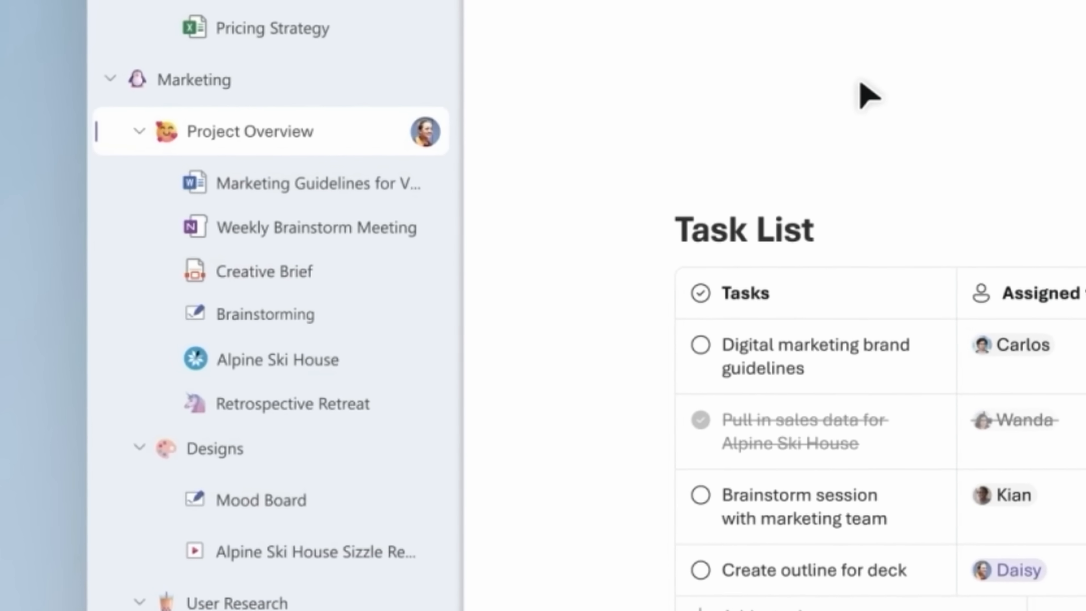
type("@Alpine")
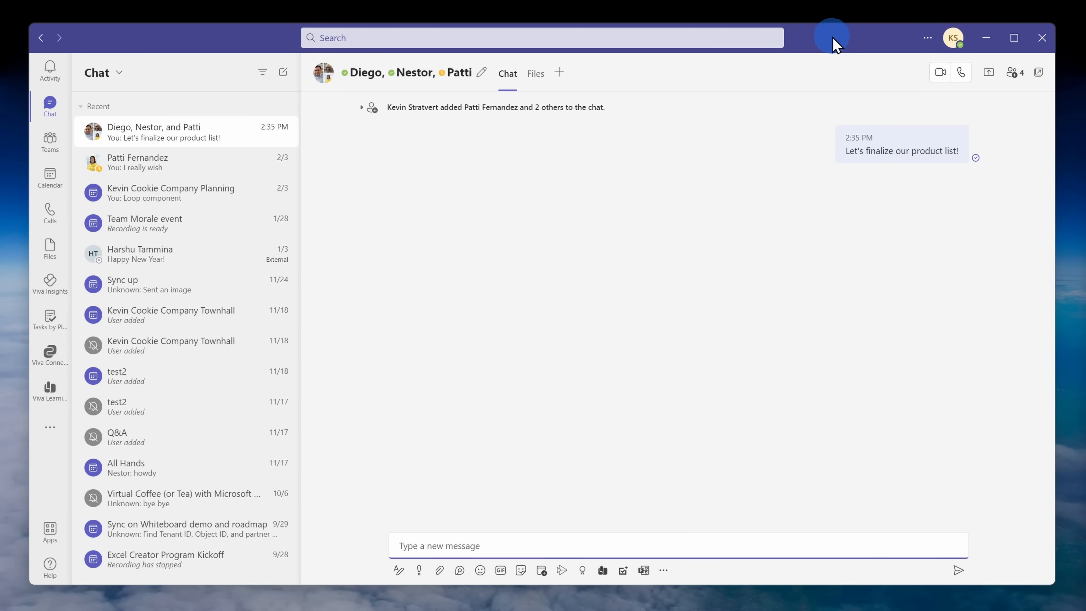
- Return to the Diego, Nestor and Patti group chat about the product list
left_click(282, 71)
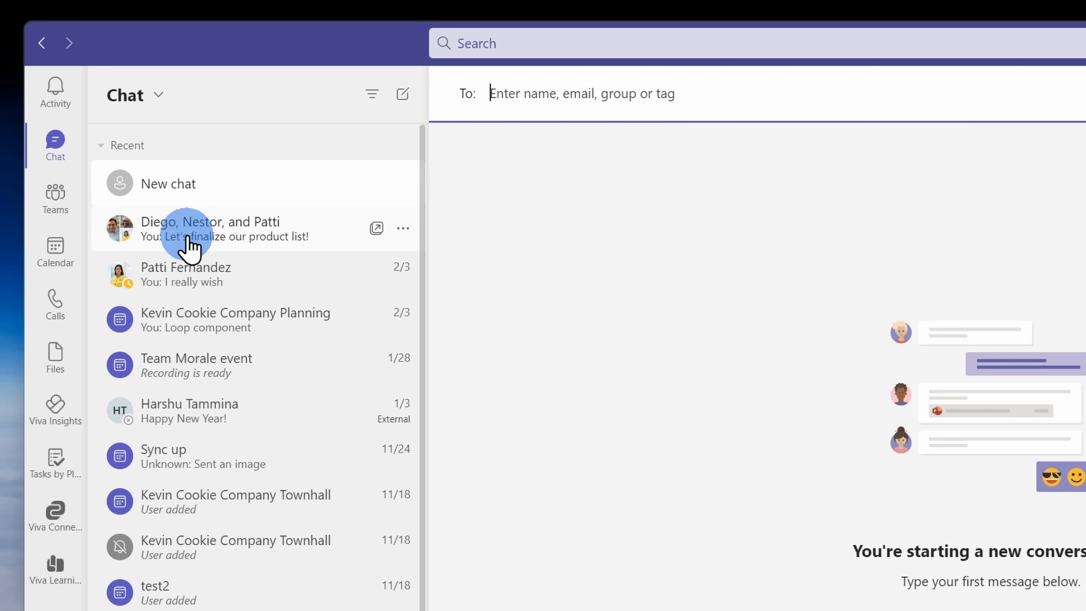
left_click(210, 229)
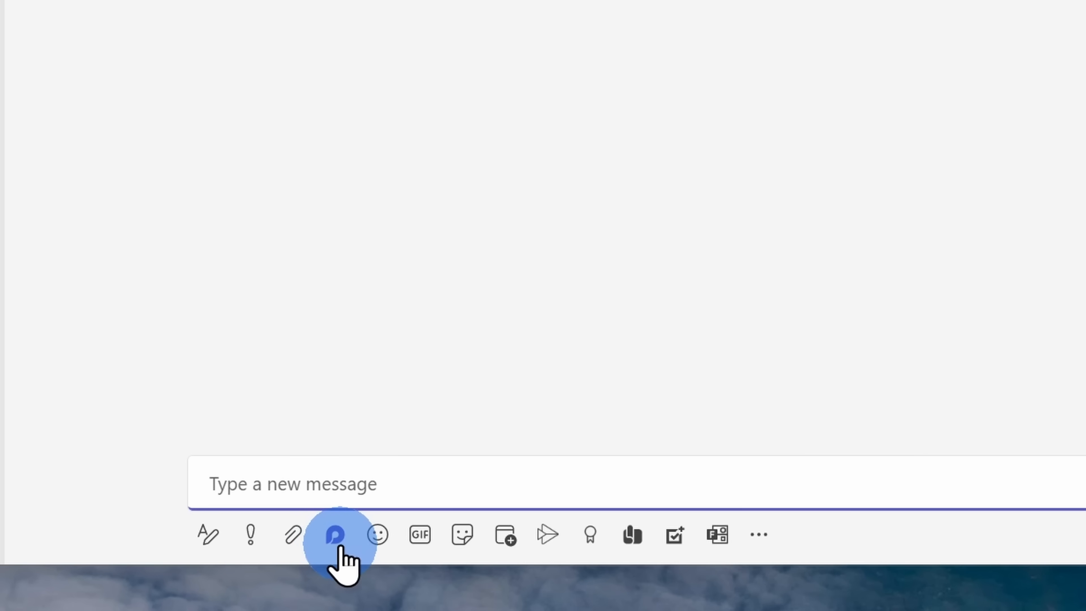
- Insert a Loop table with three columns and six rows into the chat message
left_click(333, 533)
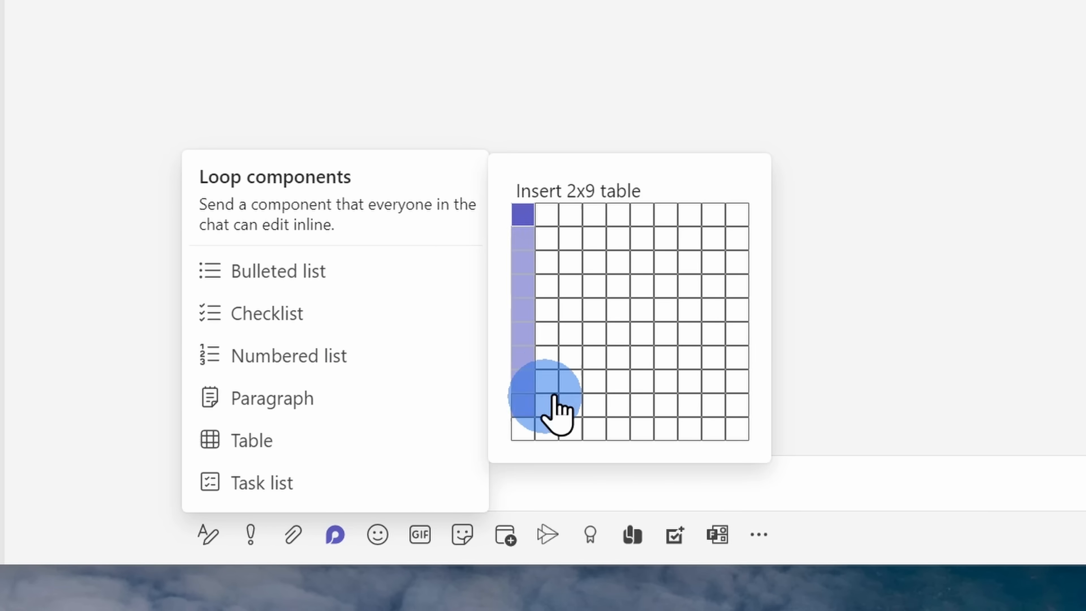
mouse_move(574, 350)
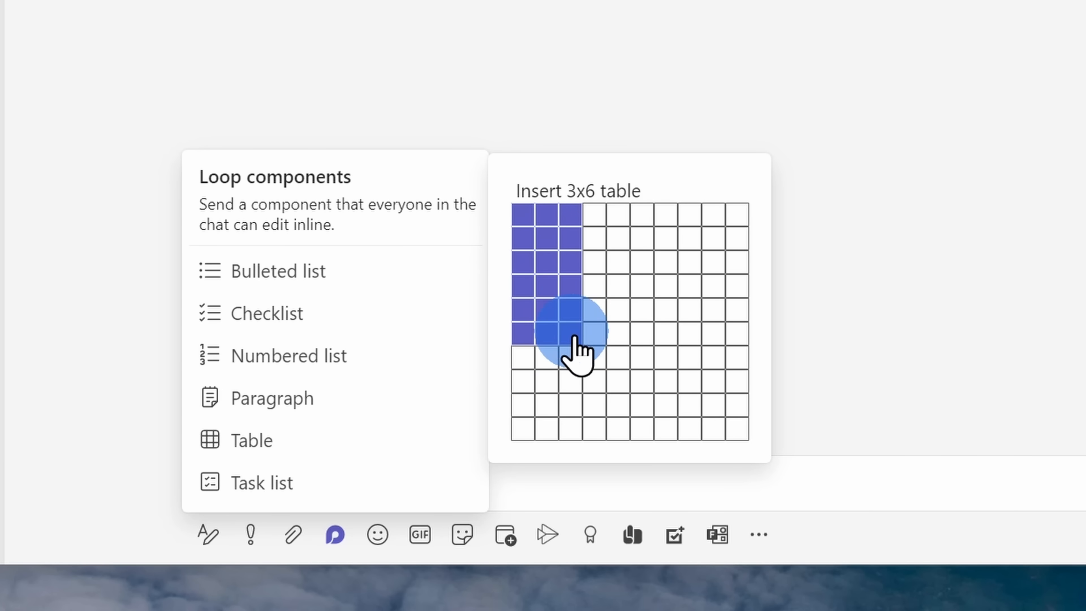
left_click(572, 343)
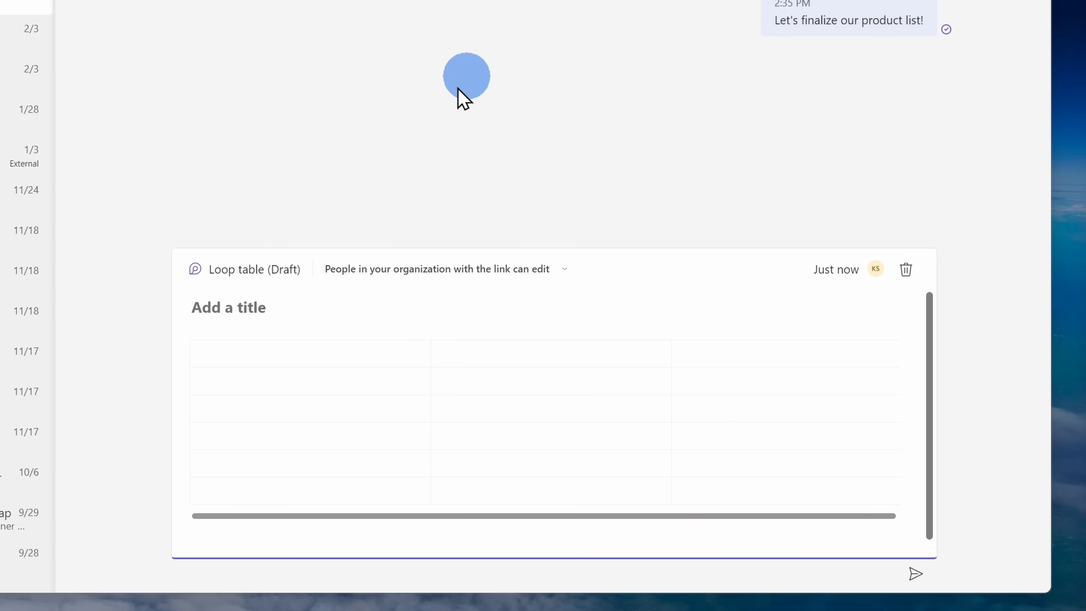
- Enter the 'Cookie Name' column header in the Loop table draft
type("Cookie Name")
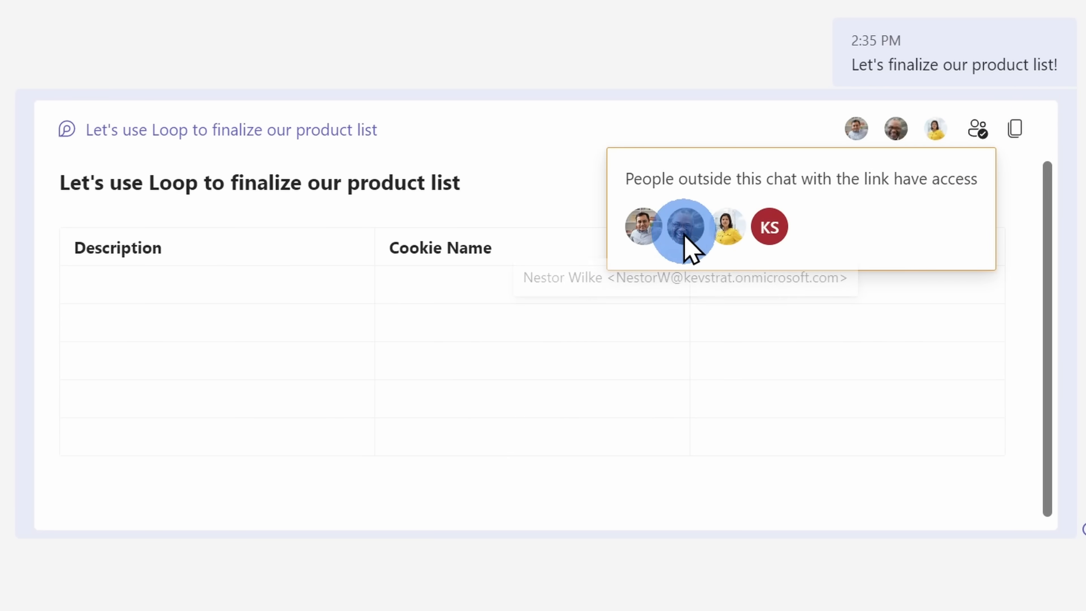
mouse_move(843, 239)
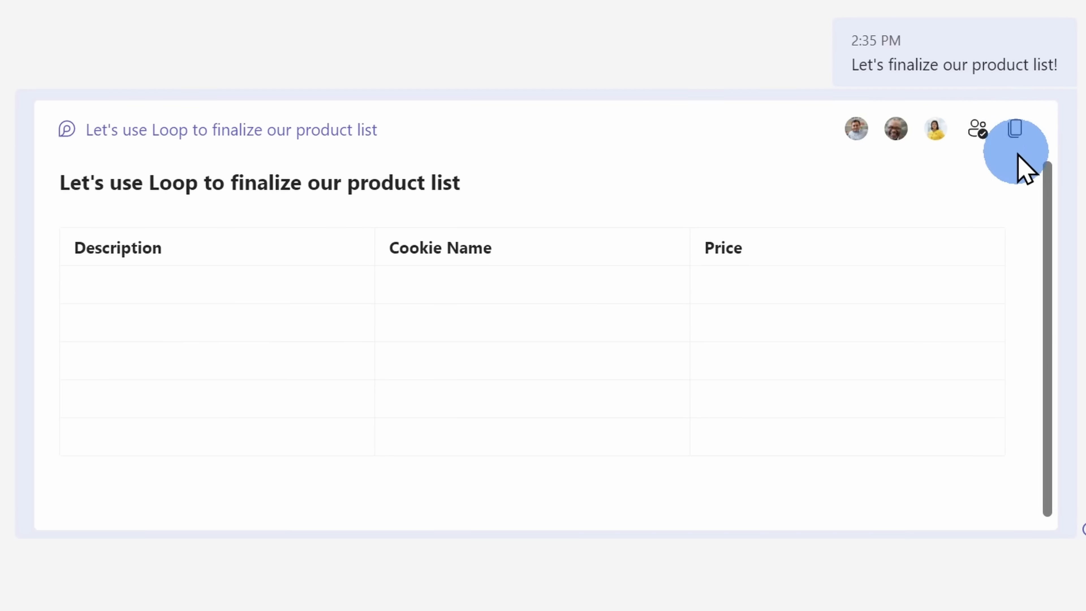
- Enter the Double Double Chocolate Chip and Sriracha mint cookie rows with a .50 price
type("Double Double Chocolate Chip")
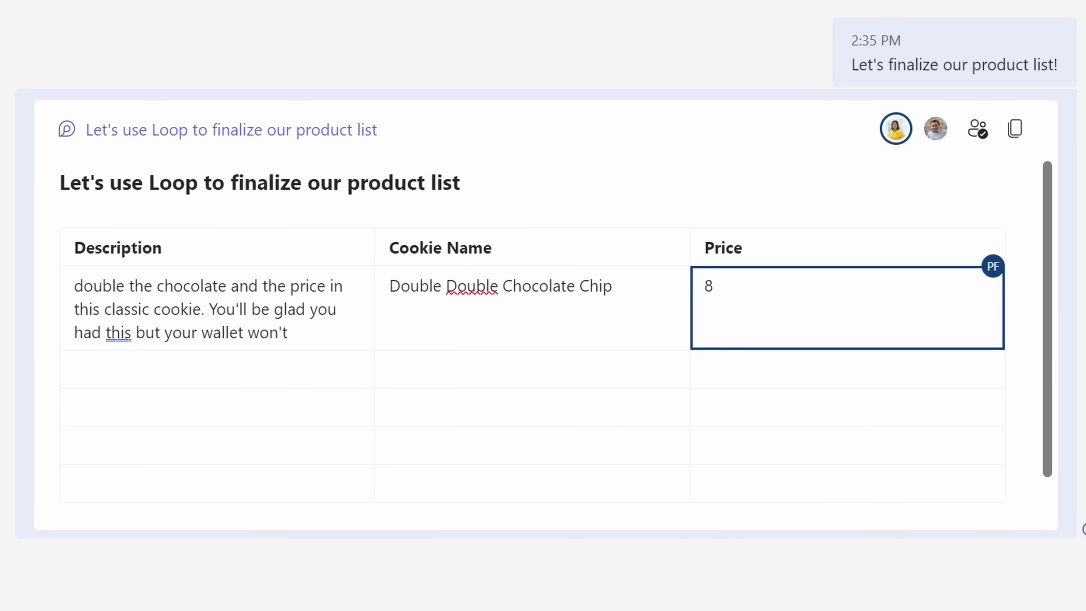
type(".50")
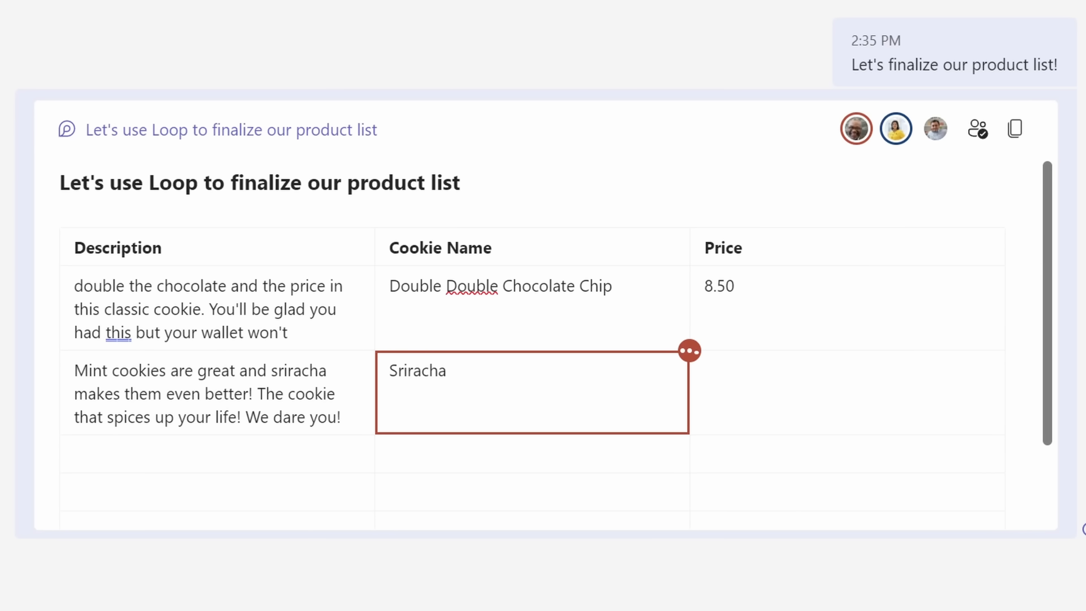
type("mint cook")
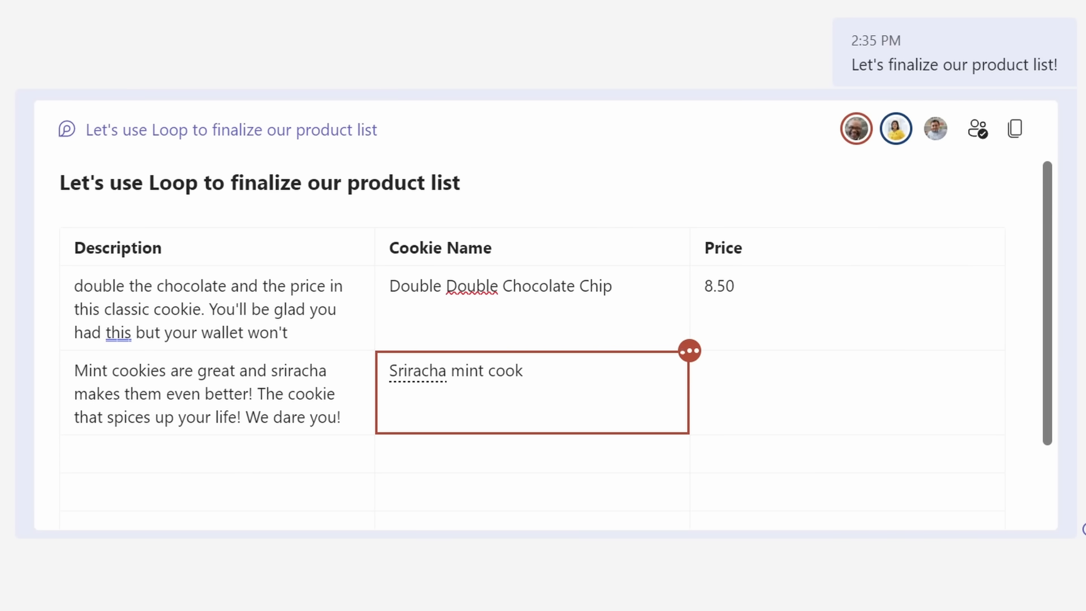
type("ie")
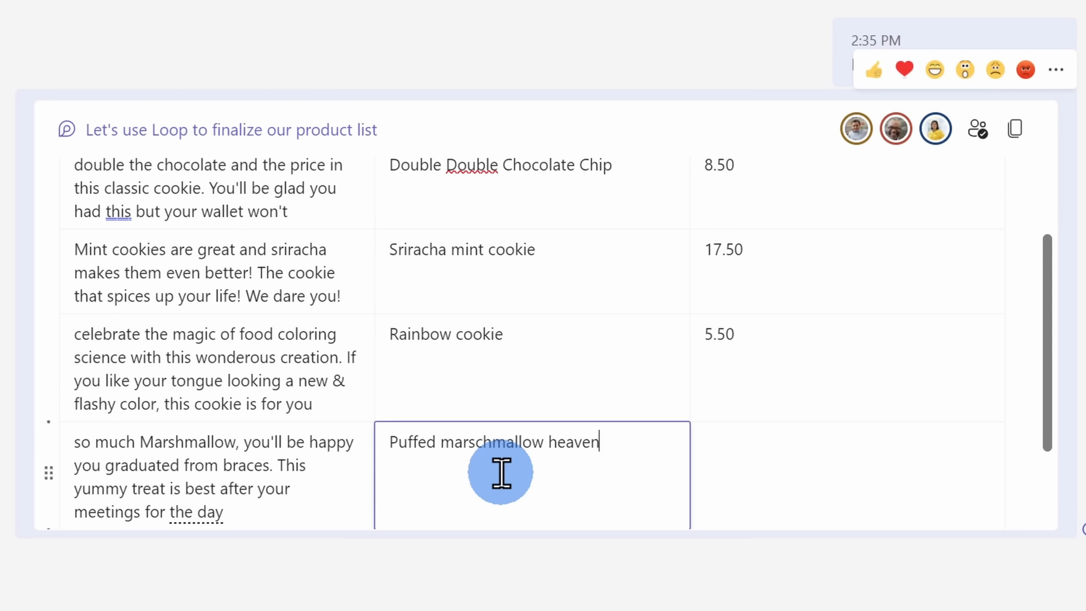
- Finish the marshmallow cookie row and comment 'I love this idea!' on Rainbow cookie
type("cookie")
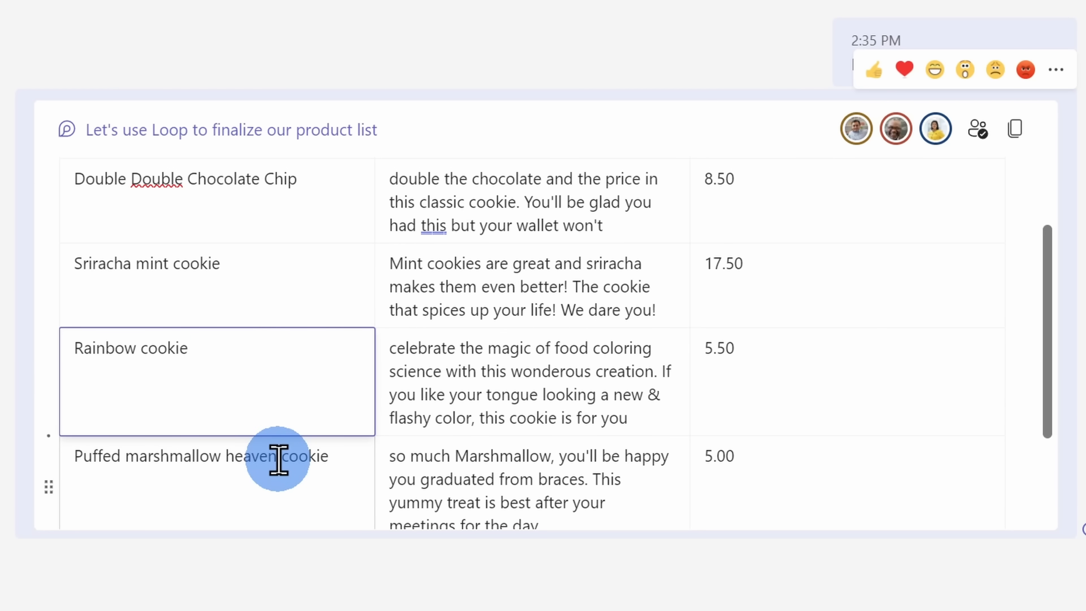
type("//")
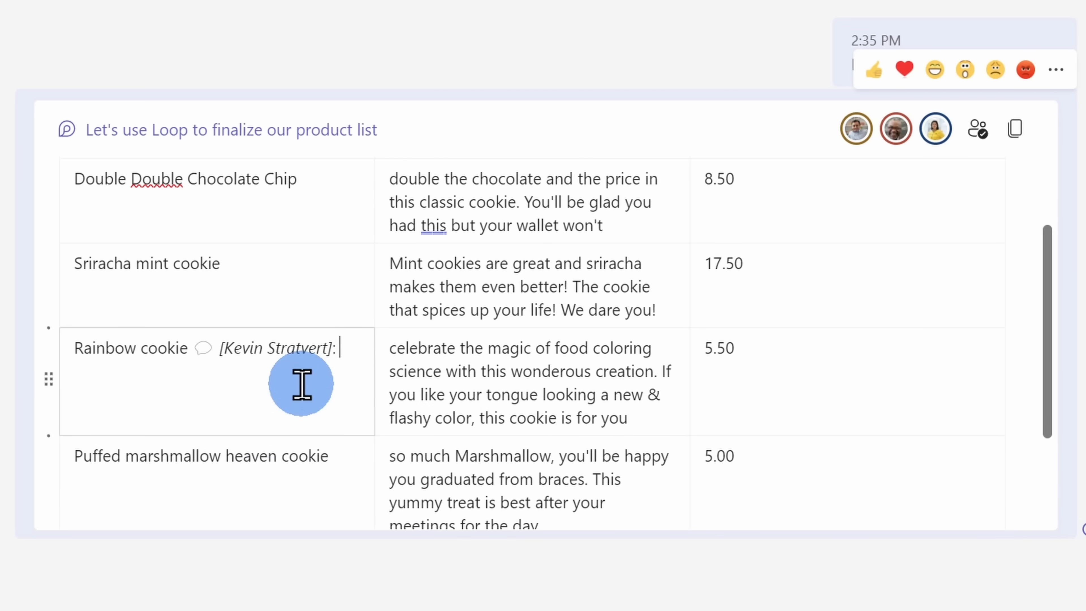
type("I love this idea!")
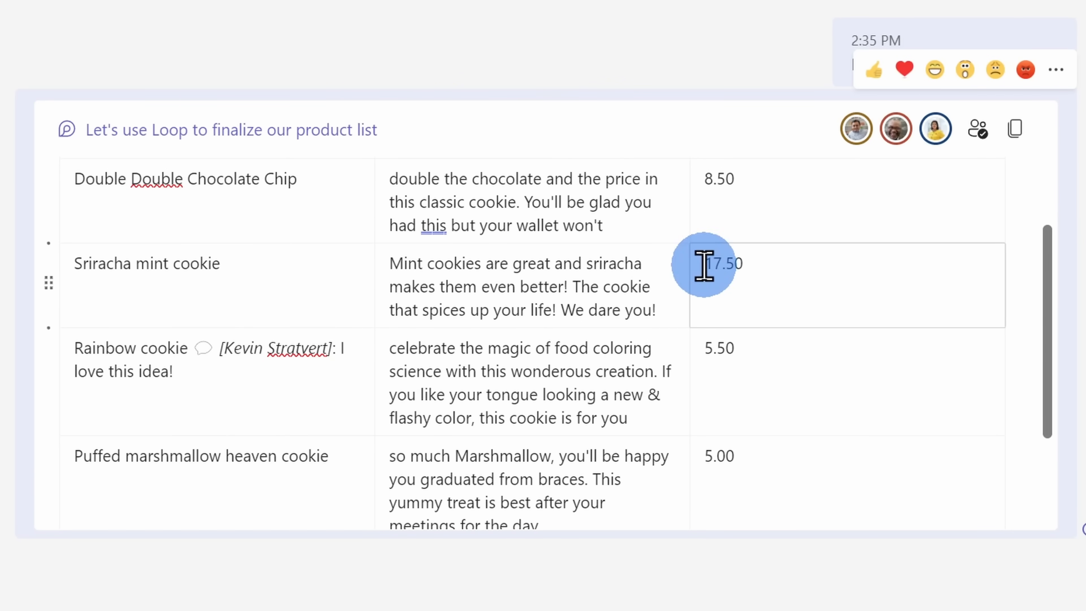
left_click(720, 263)
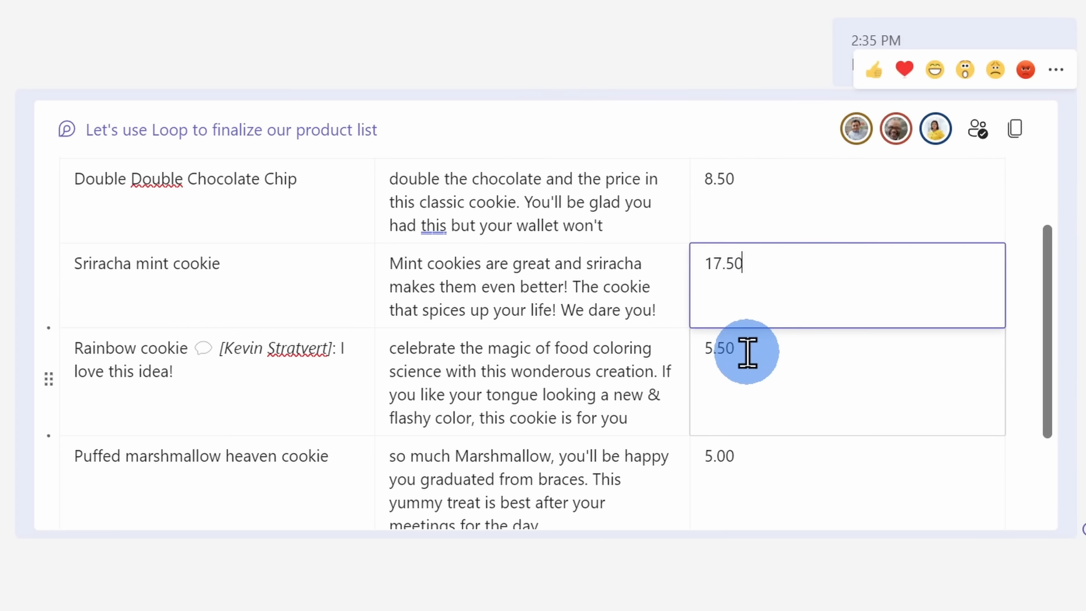
type("@")
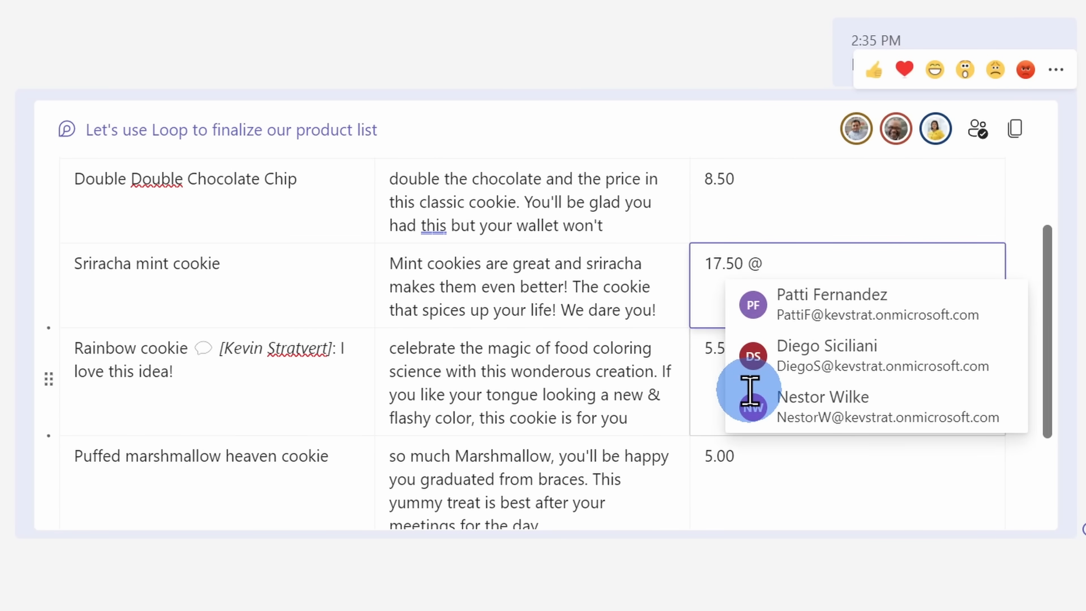
left_click(823, 406)
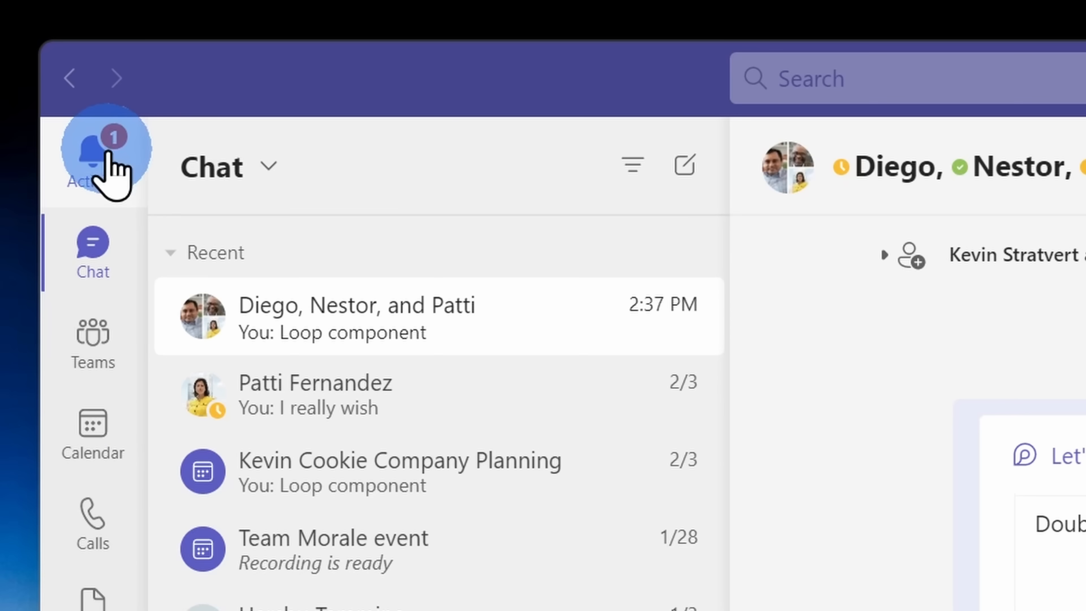
- From the activity notification, add a paragraph proposing "Deliciousness in every bite!" signed Patti
left_click(93, 145)
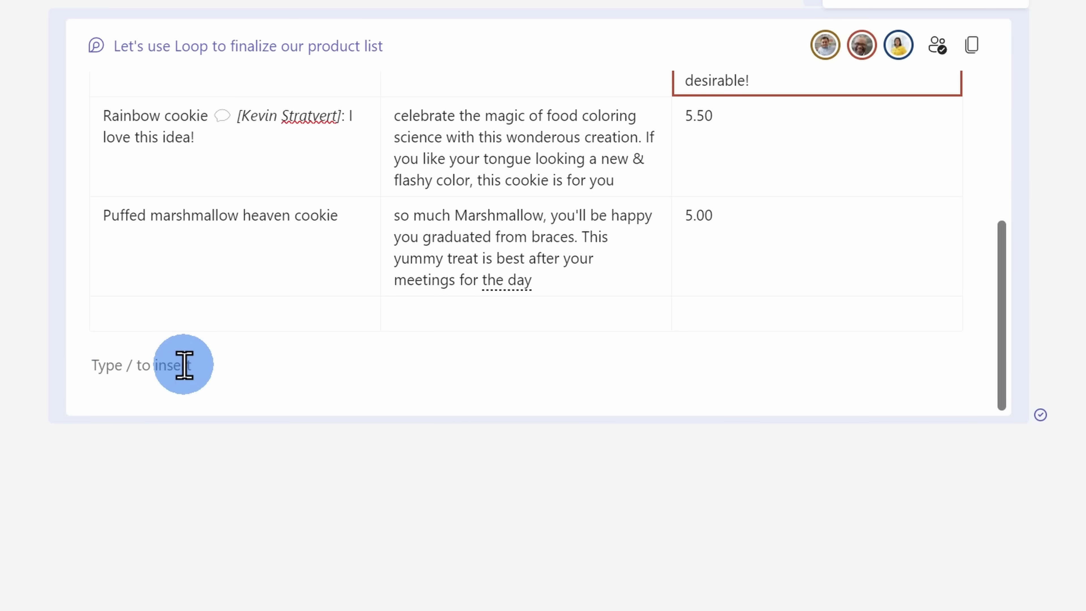
type("/")
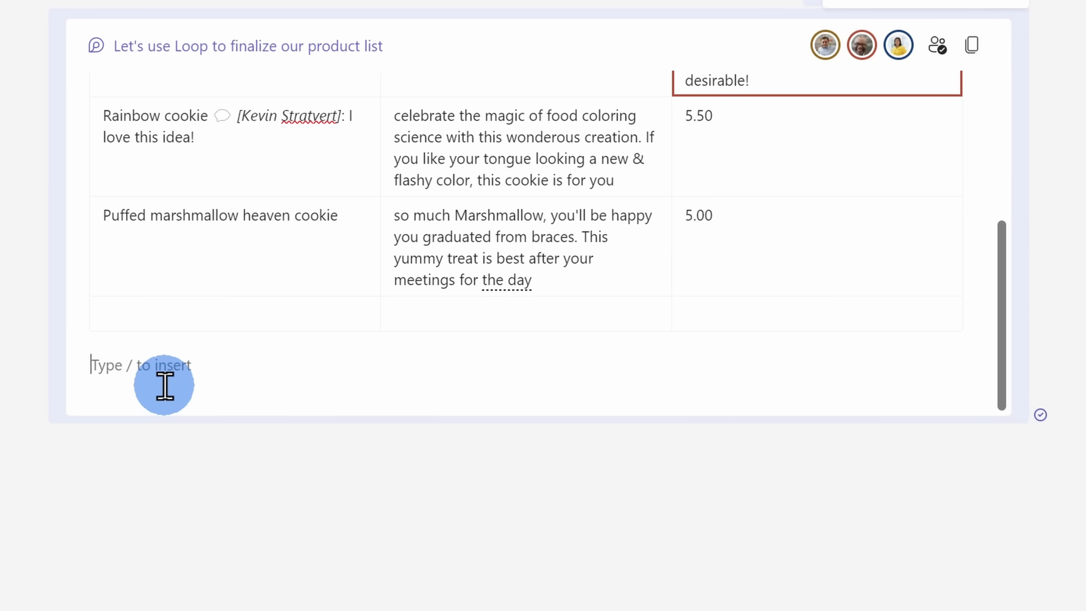
type("Every bite is oh so yummy! hmm, good, but how about \"Deliciousness in every bite")
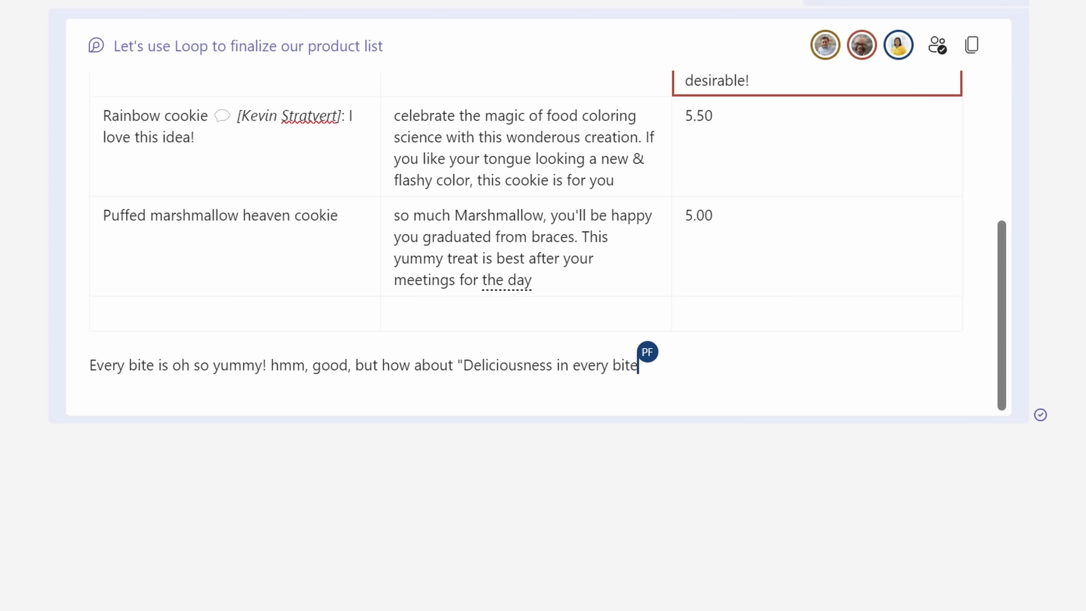
type("!\"")
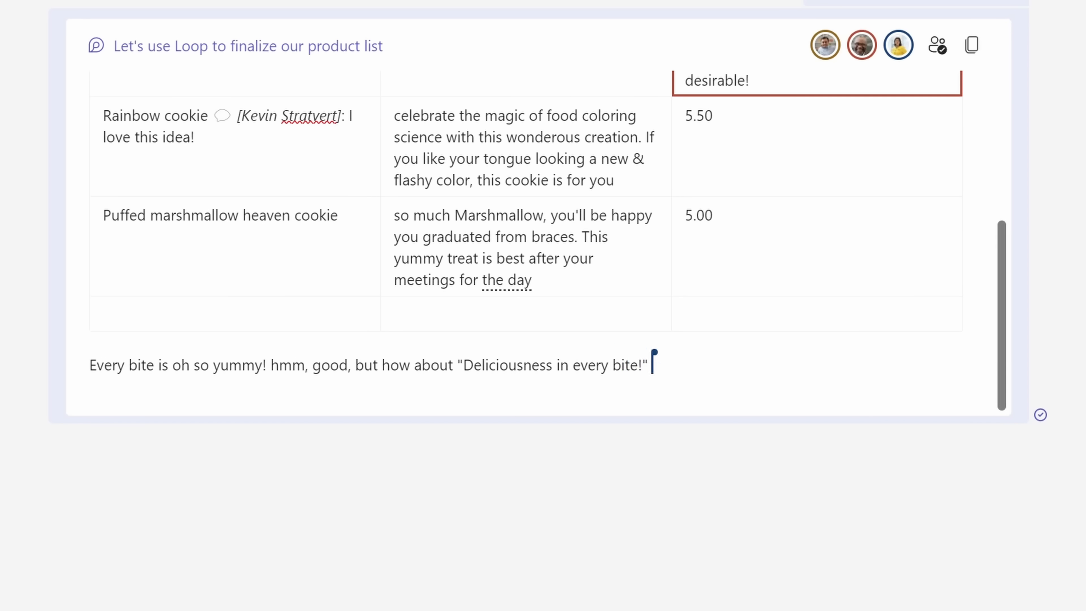
type("- Patti, CEO")
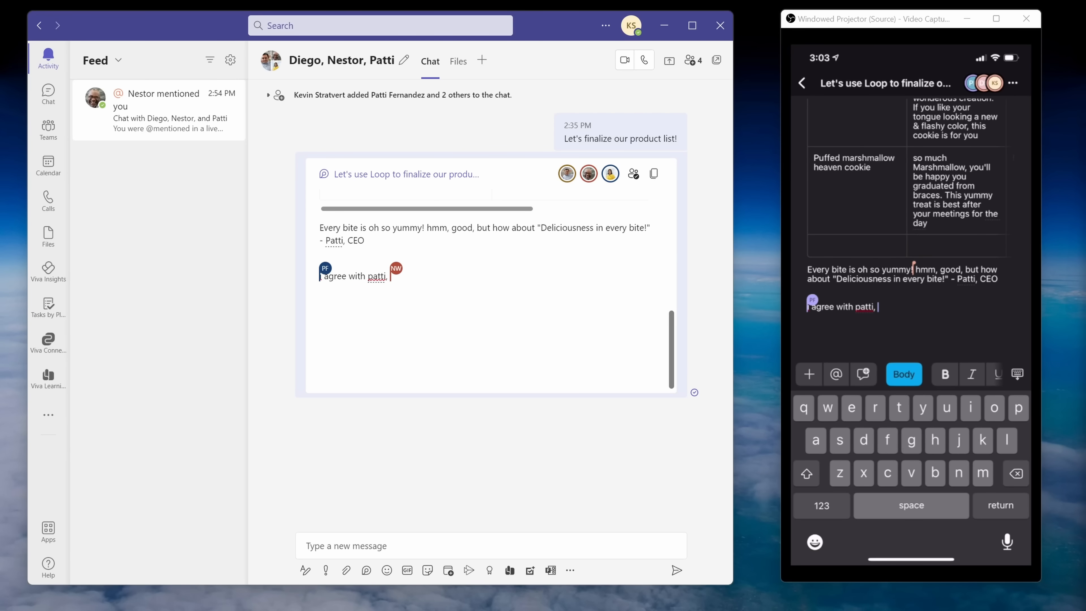
- Continue Nestor's mobile reply: 'her slogan is my favorite'
type("her slogan")
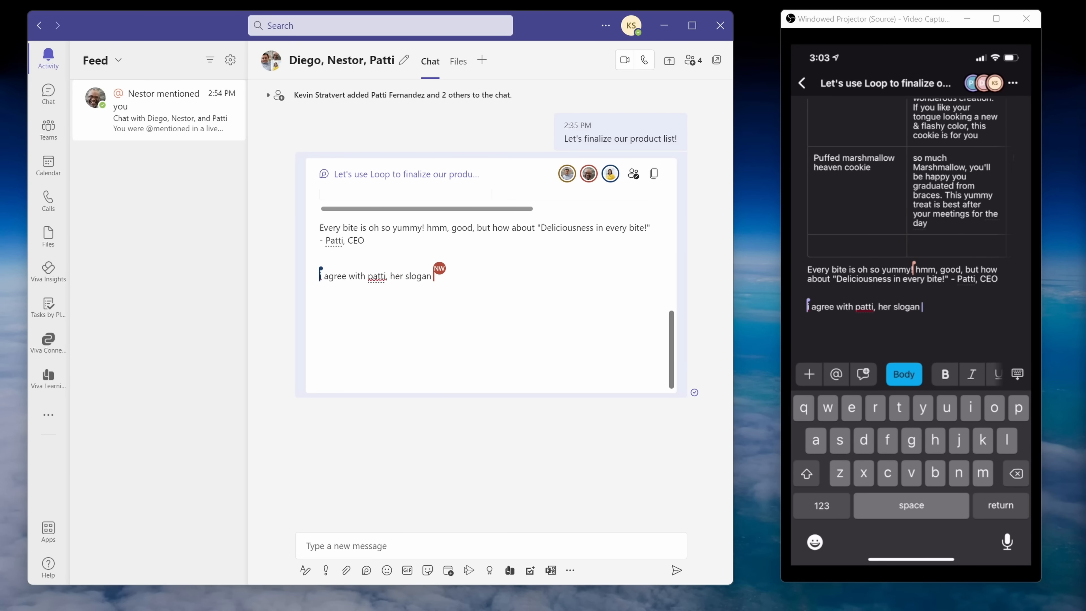
type("is my favorite! - nestor")
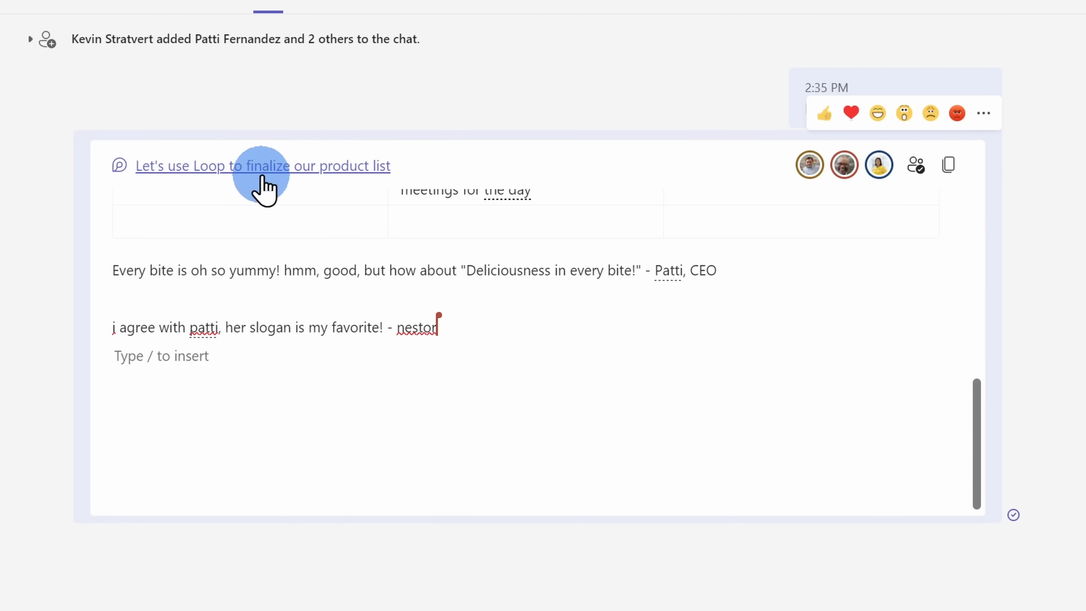
- Open the product list component's title link as a full Loop page on Office.com
left_click(261, 166)
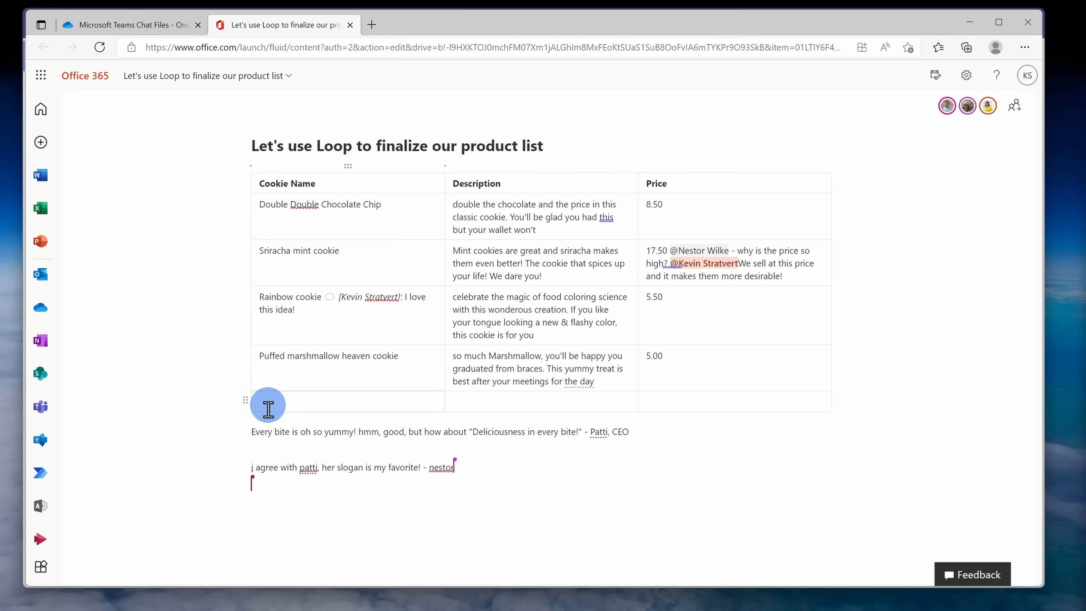
mouse_move(631, 359)
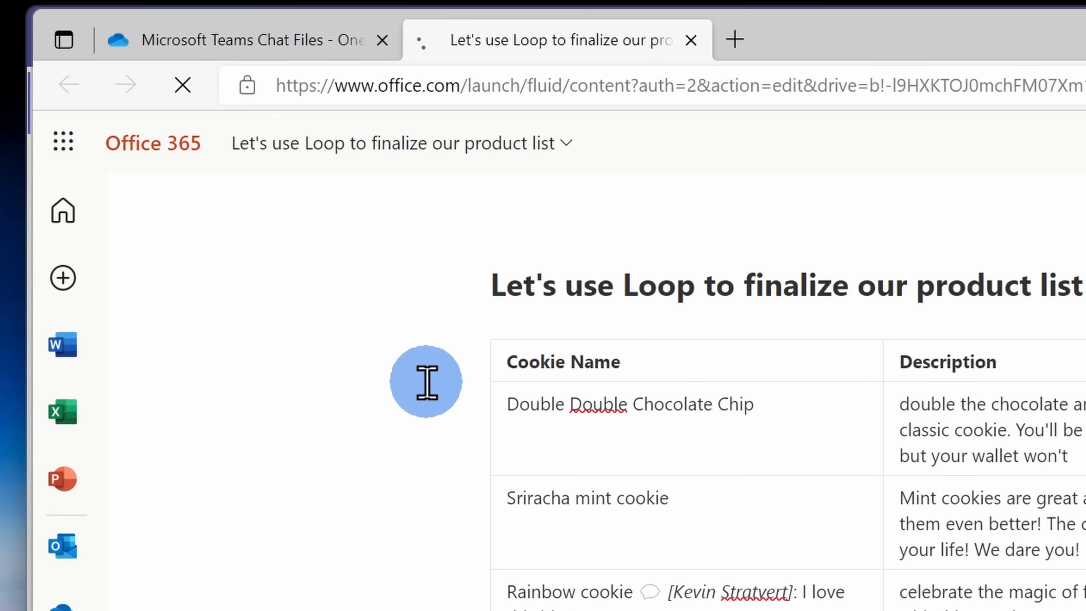
left_click(128, 24)
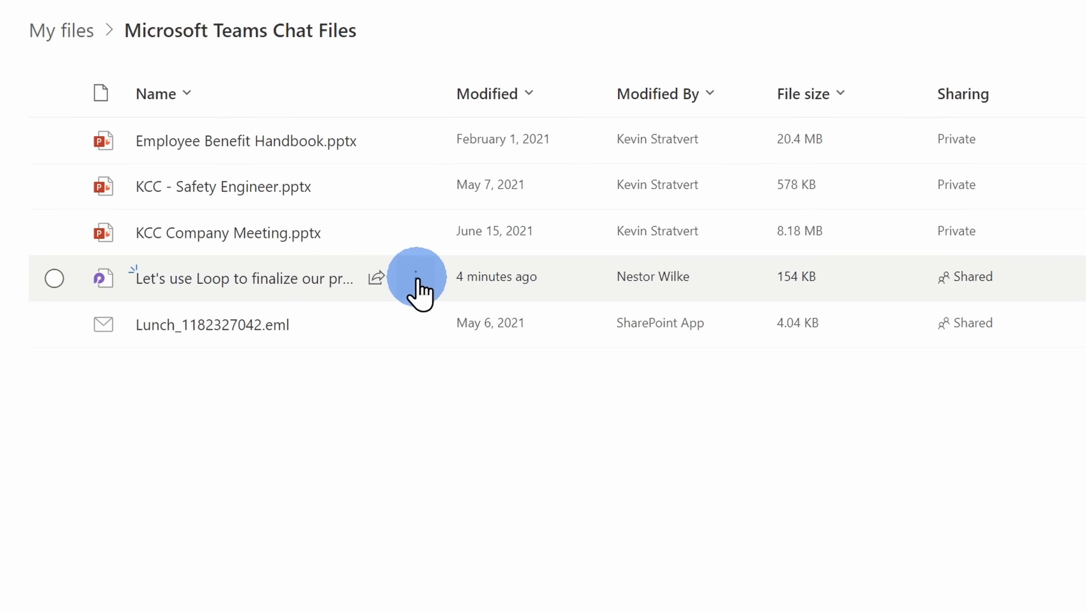
- Show then close the More actions menu for the Loop file in Microsoft Teams Chat Files
left_click(416, 278)
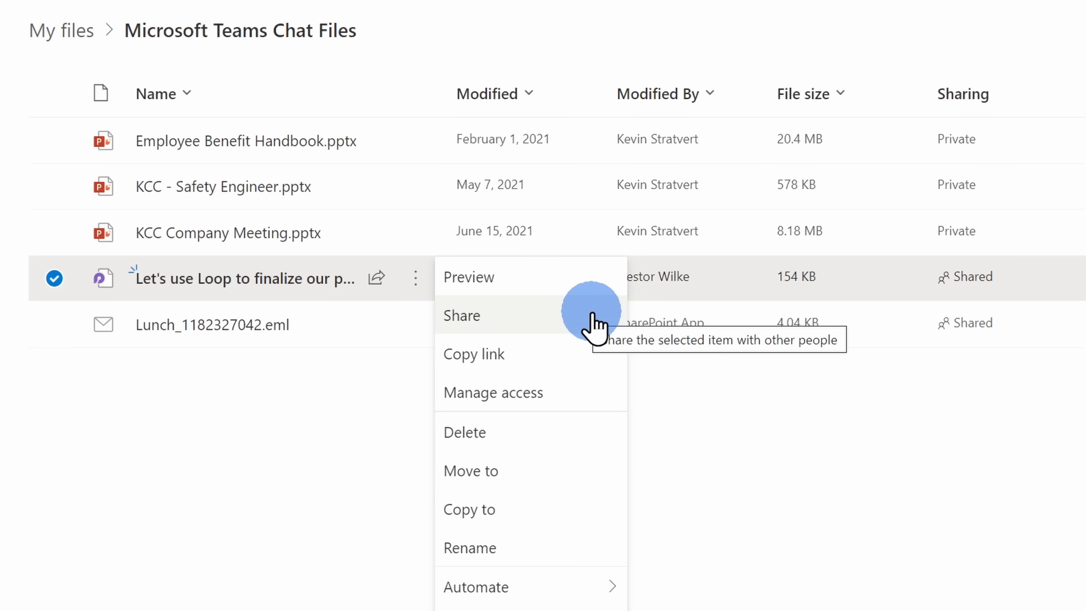
mouse_move(586, 393)
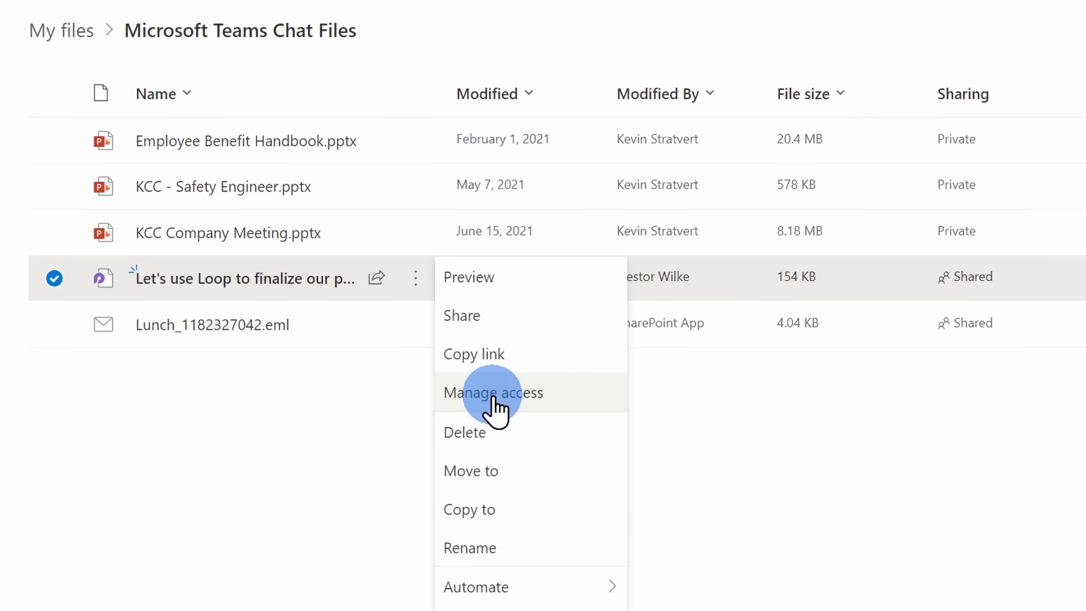
mouse_move(739, 494)
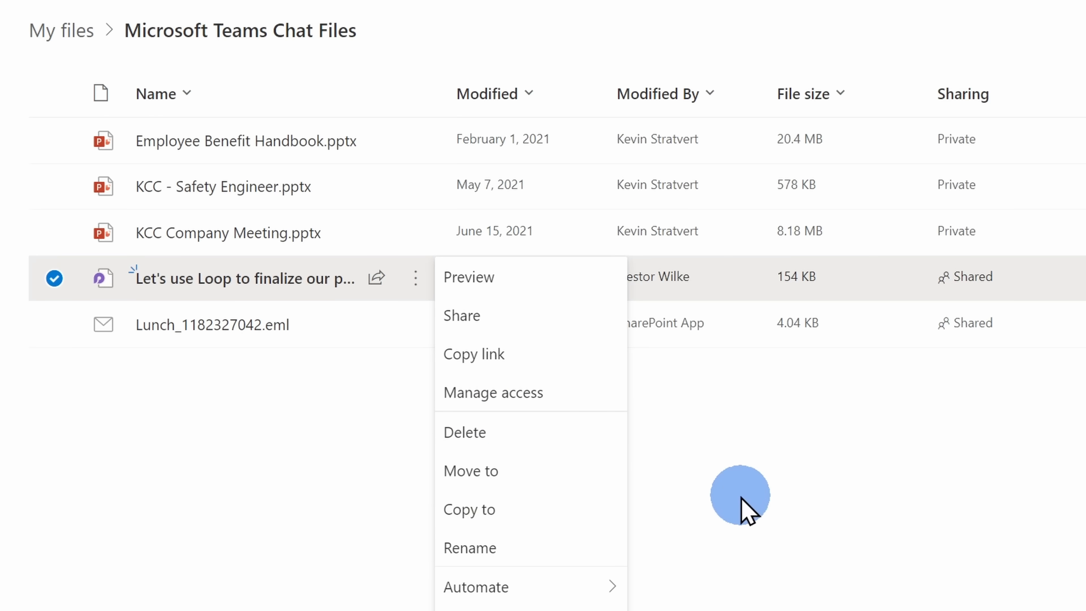
left_click(468, 277)
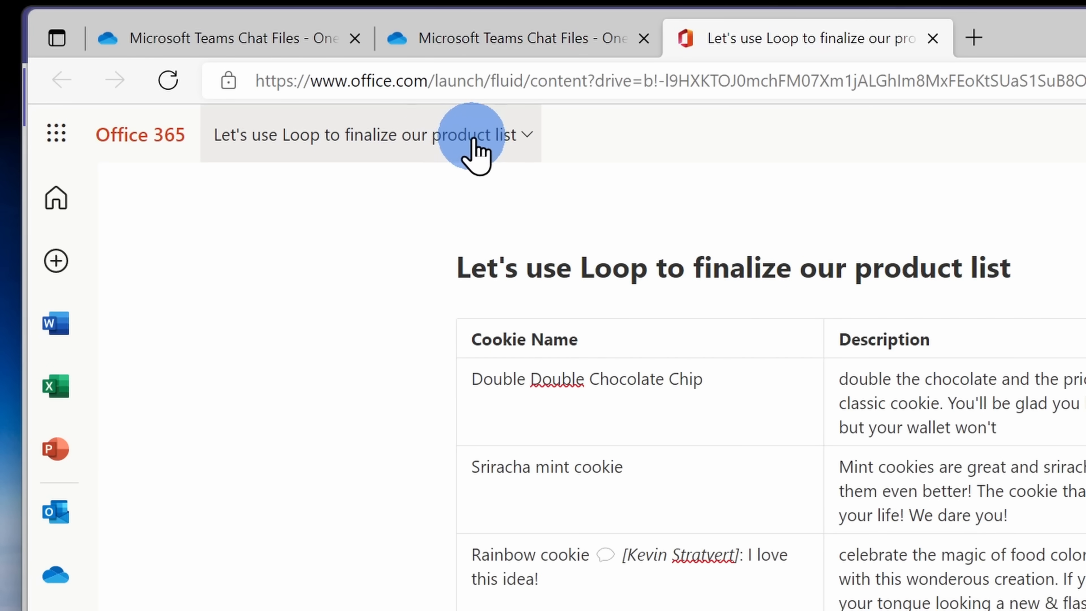
- Show the Loop page's file name and location, then its version history
left_click(527, 135)
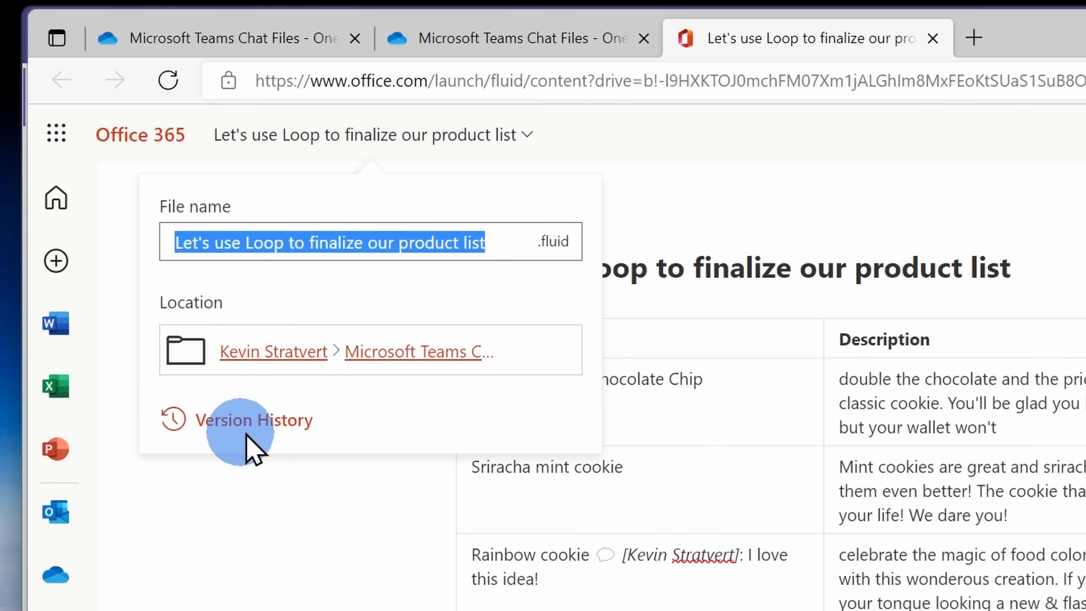
left_click(254, 419)
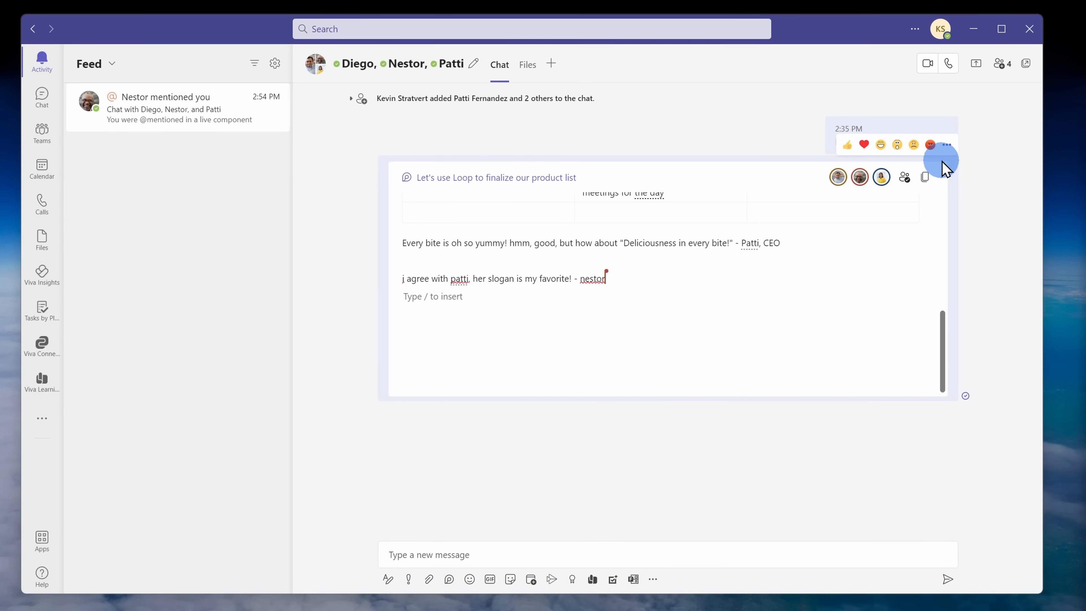
- Pin the Loop product list message via its More options menu
left_click(947, 145)
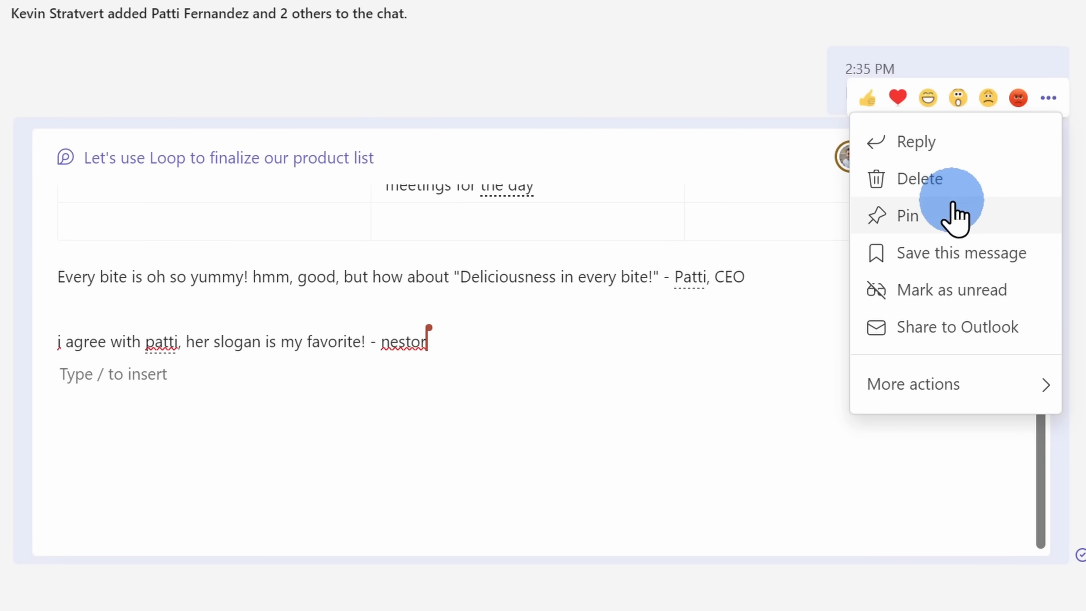
left_click(906, 215)
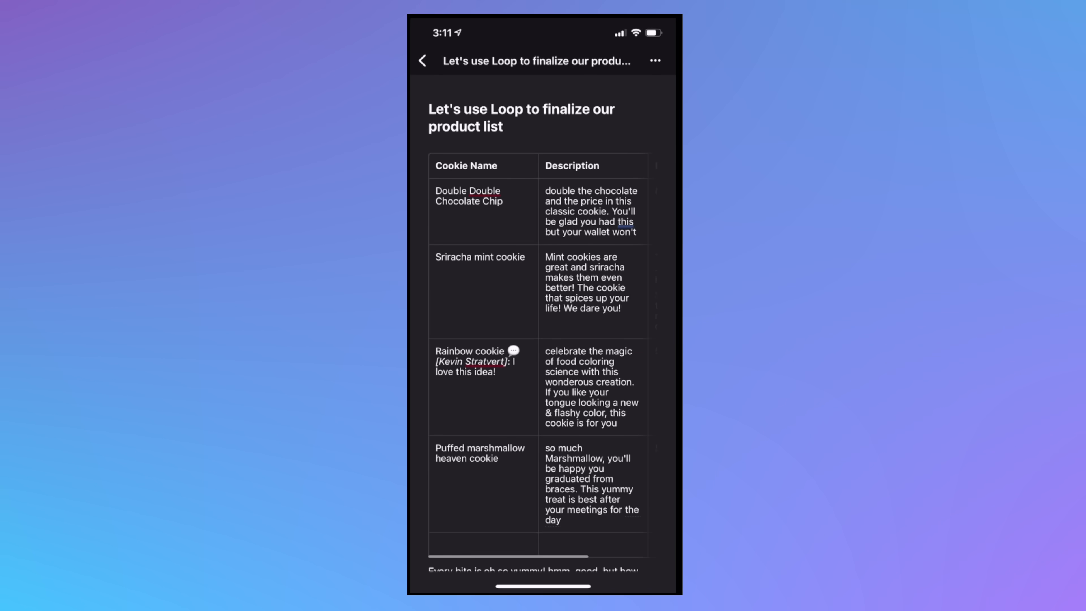
left_click(898, 193)
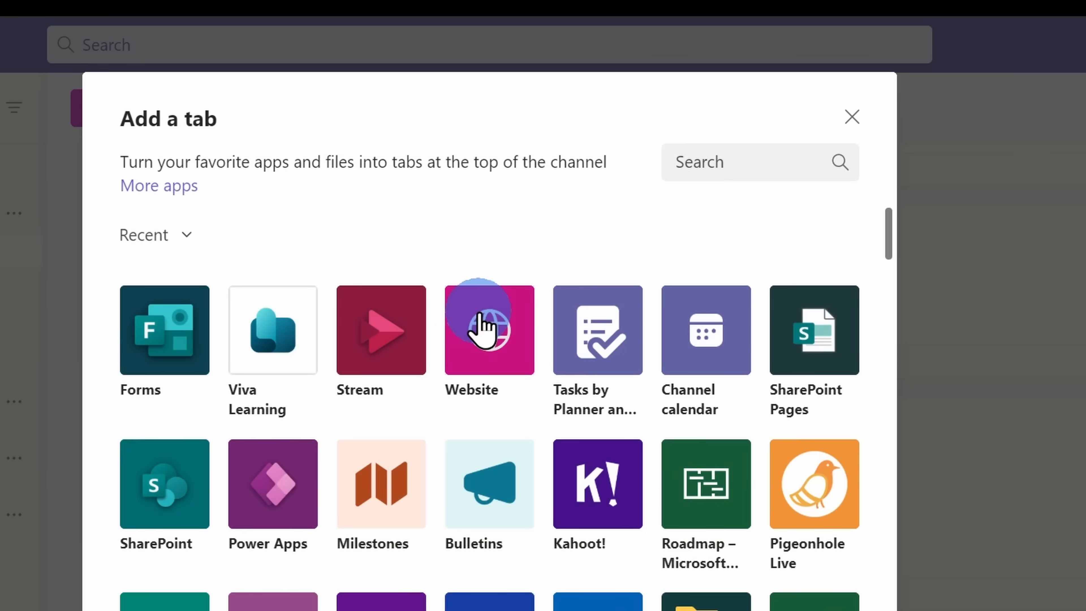
- Choose a Website tab and start naming it Product Plan for the Loop page URL
left_click(489, 330)
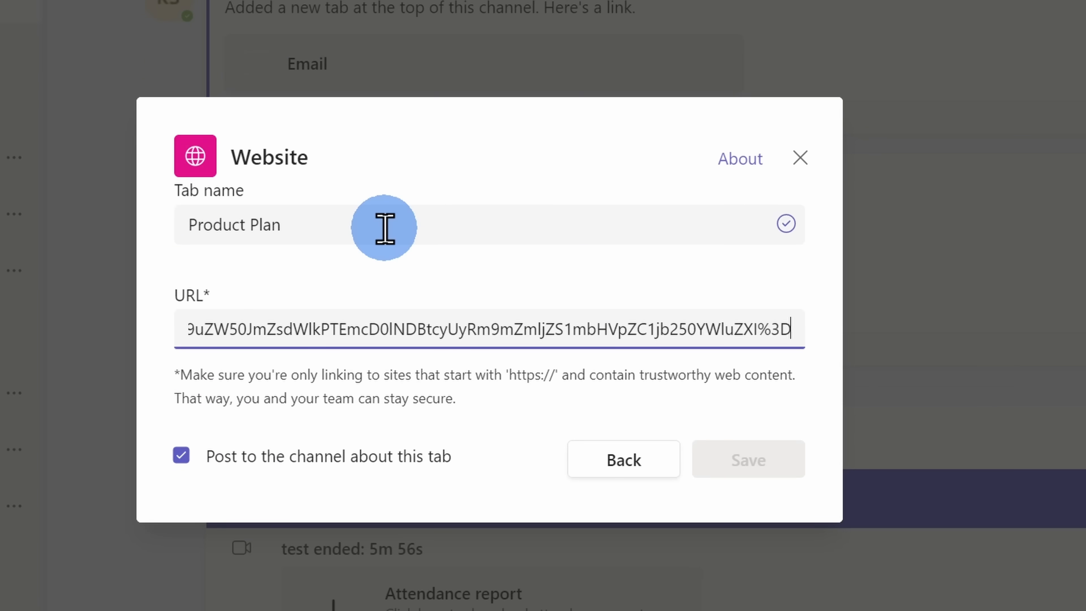
left_click(748, 459)
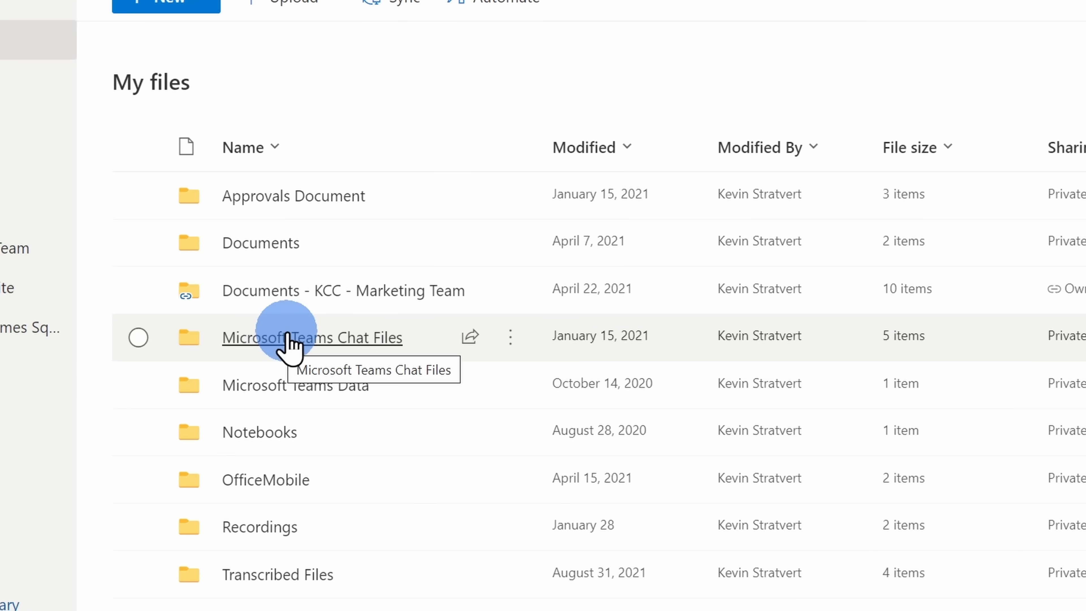
- Search Microsoft Teams Chat Files for 'sriracha mint' and open the Loop product list result
left_click(311, 338)
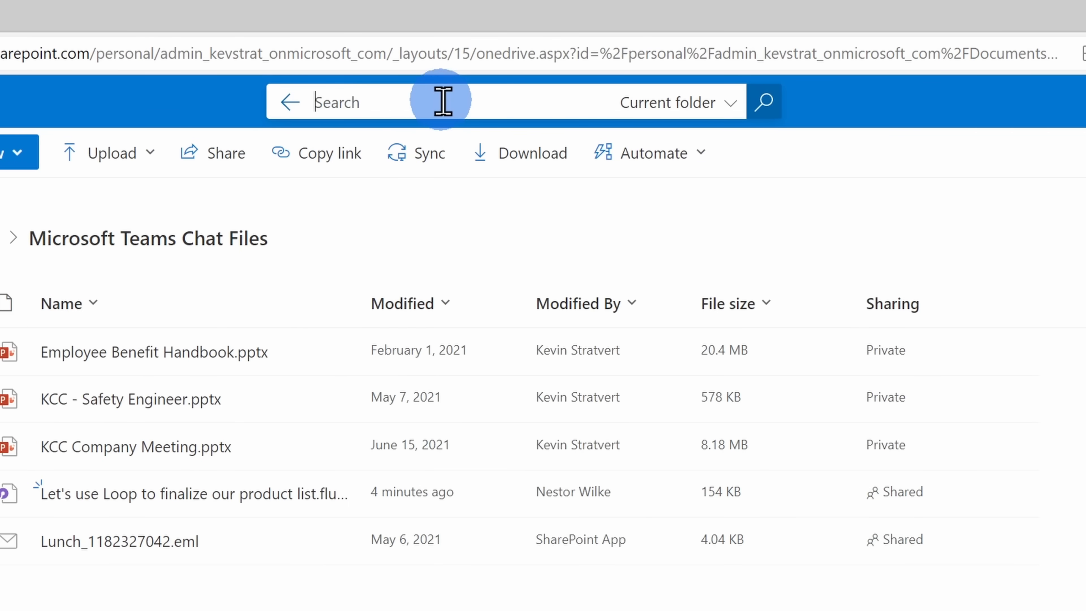
type("sriracha mint")
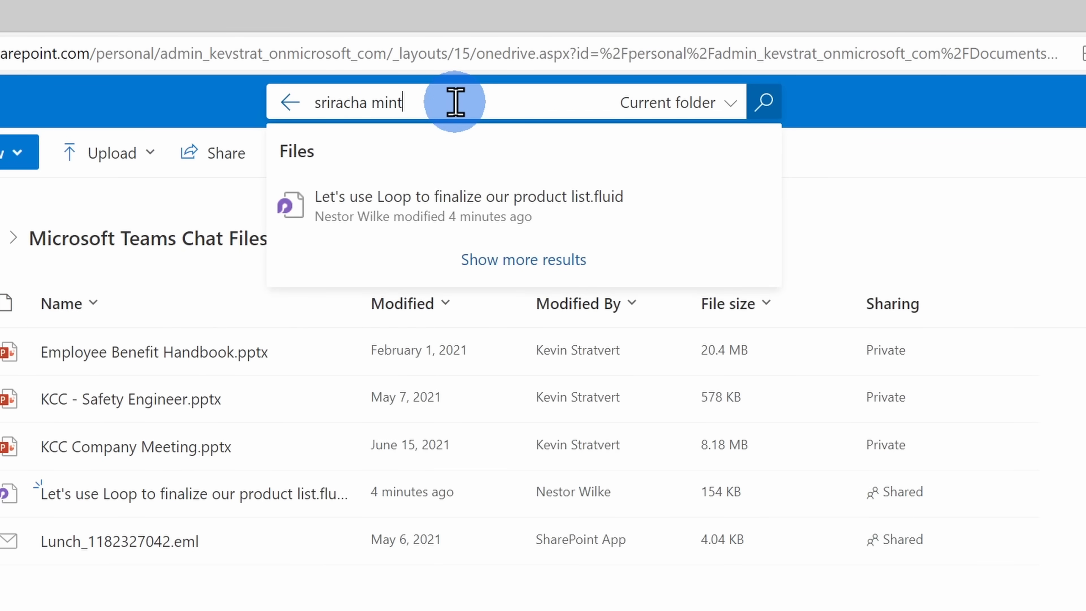
left_click(524, 259)
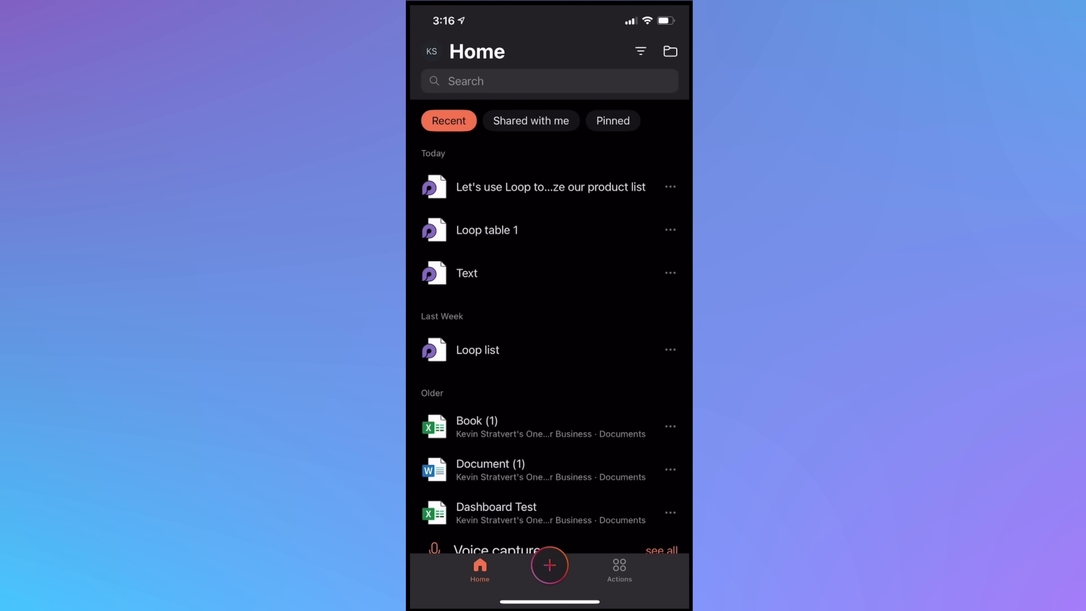
- Open "Let's use Loop to finalize our product list" from the Office app's Recent files
left_click(612, 120)
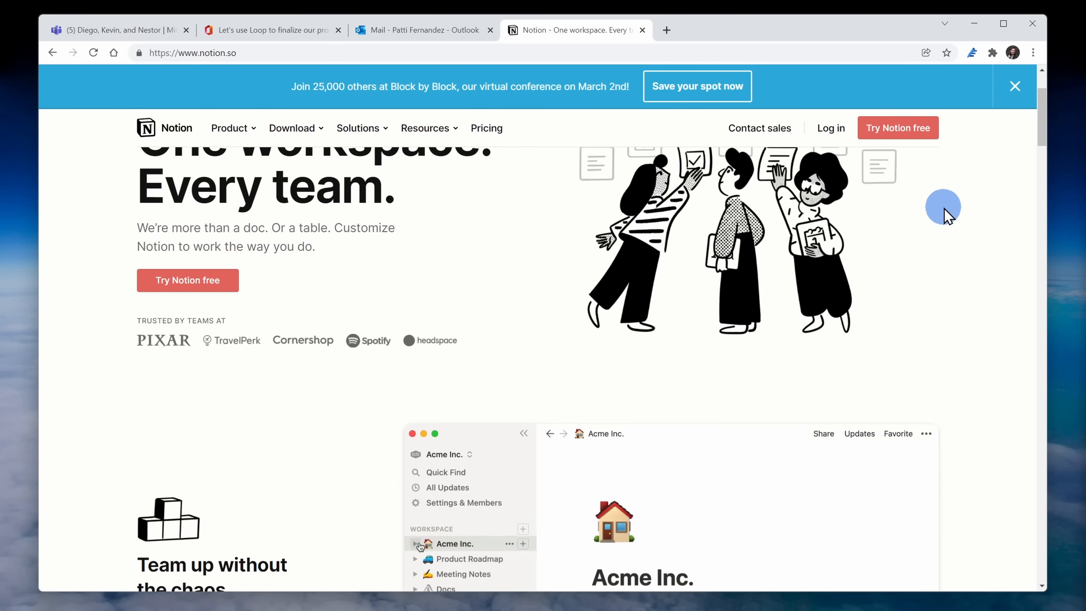
- Browse the demo workspace sidebar and open the Company Home page
scroll("down", 3)
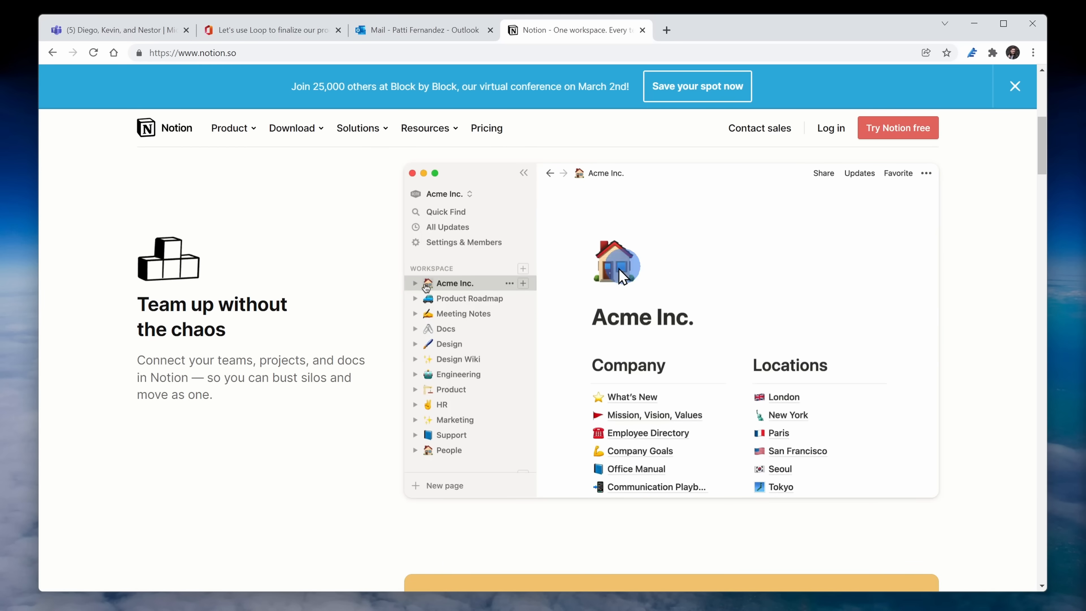
left_click(414, 283)
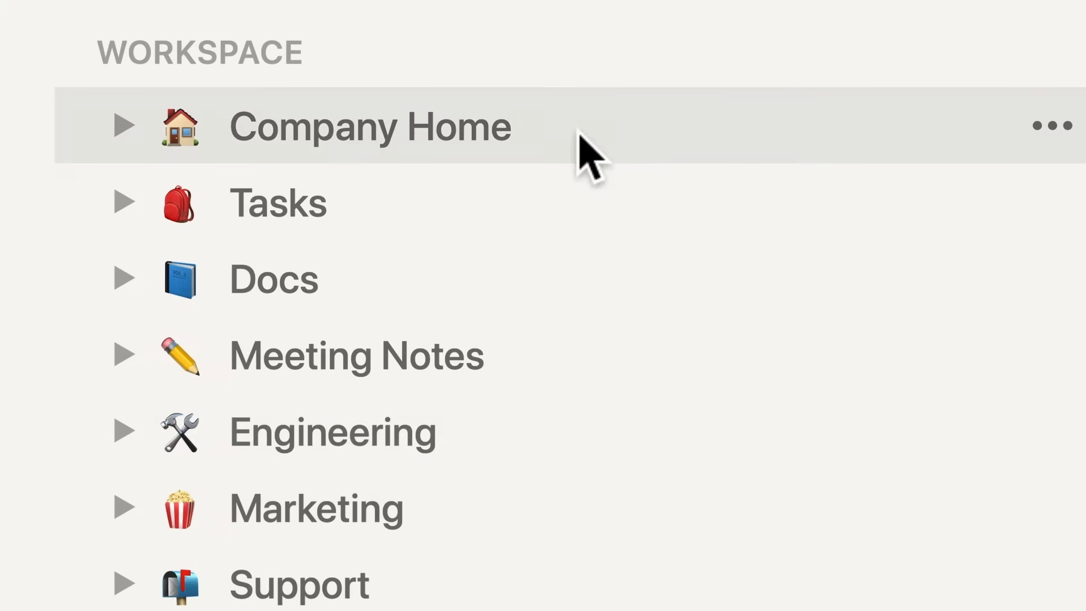
left_click(370, 127)
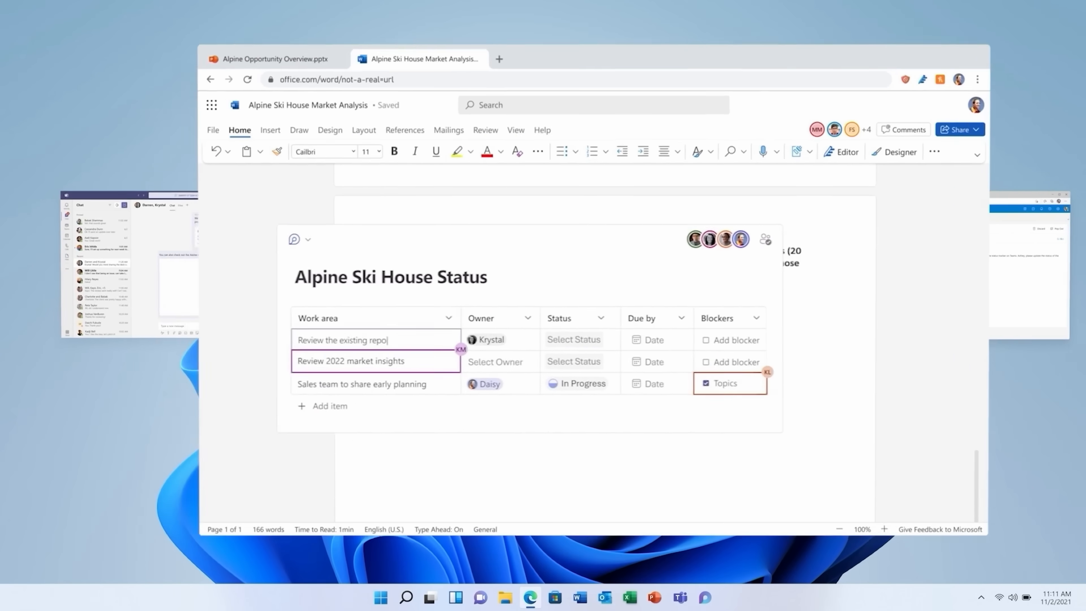
- Edit the Loop status table in Word, then start a Teams message 'You can also' mentioning Alpine Loop components
left_click(679, 597)
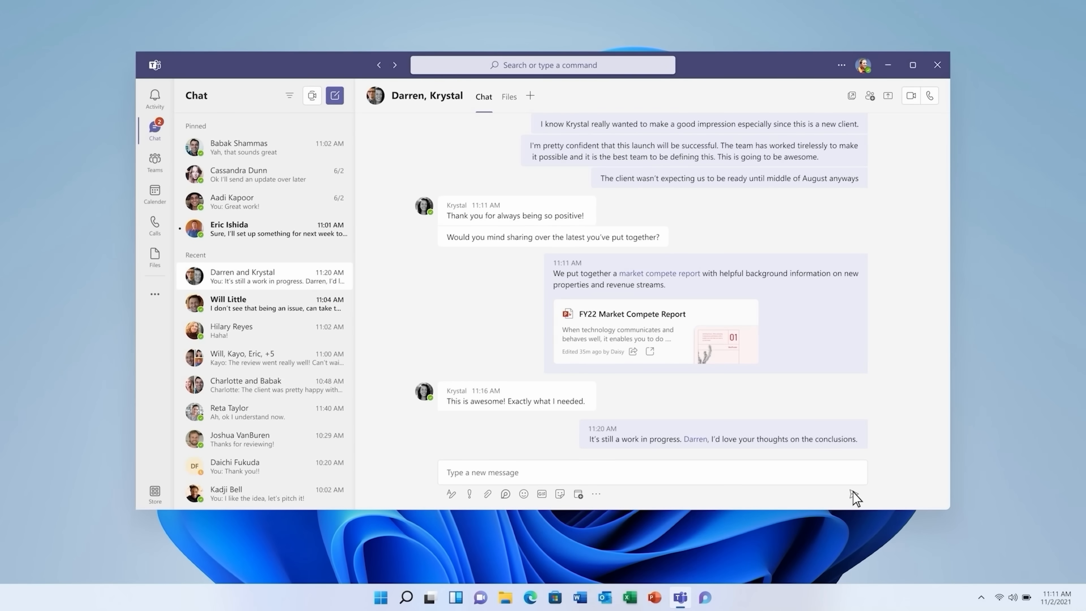
type("You can also check out the Alp")
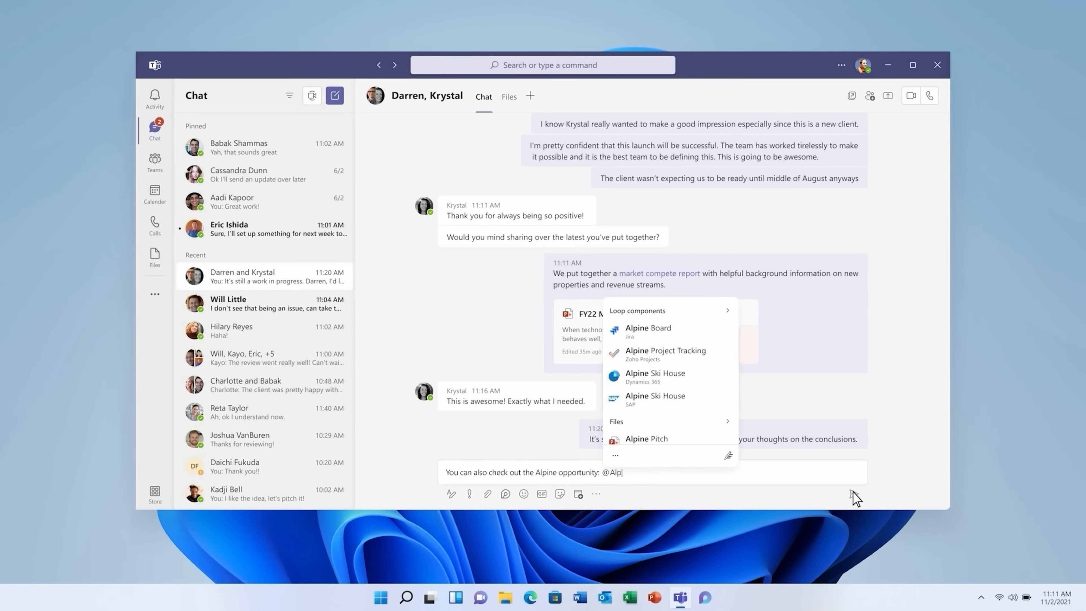
type("ine")
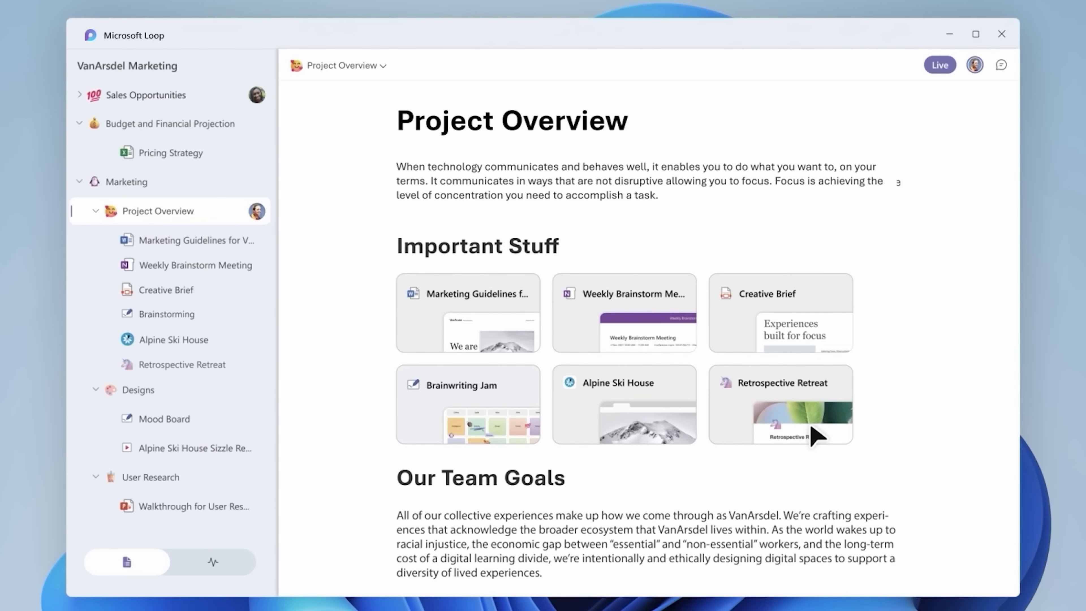
- Scroll through Team Goals and Task List, try an @ mention, then bring up the / block insertion list
scroll("down", 3)
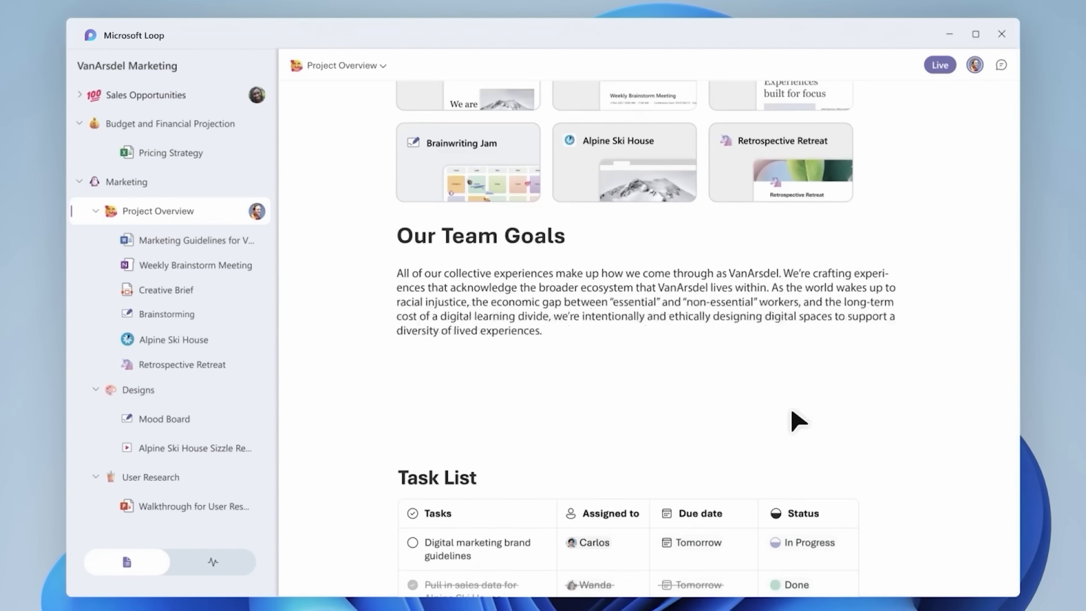
scroll("down", 3)
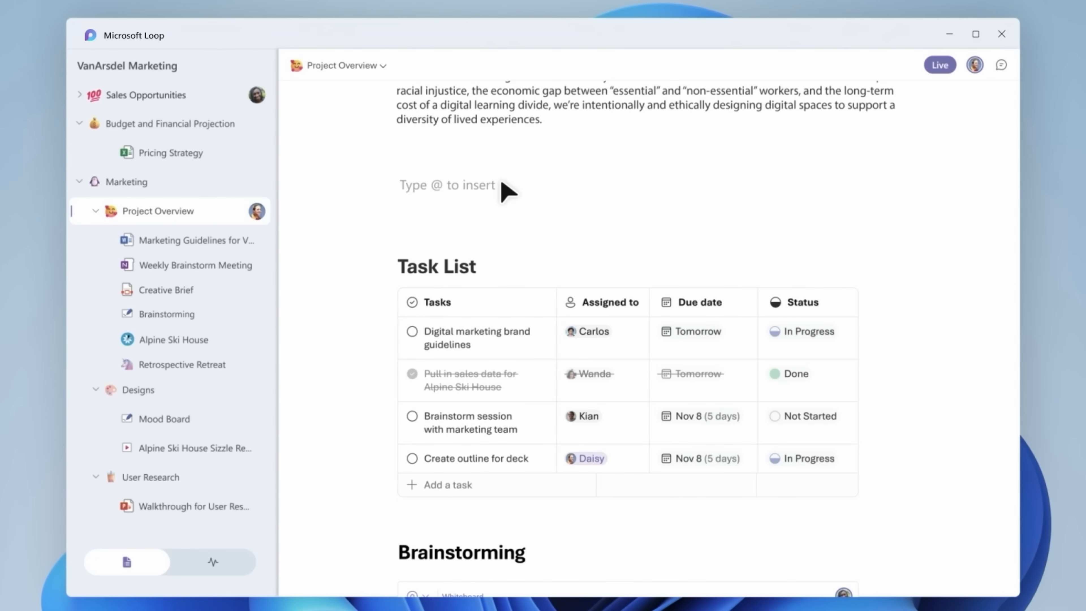
type("@")
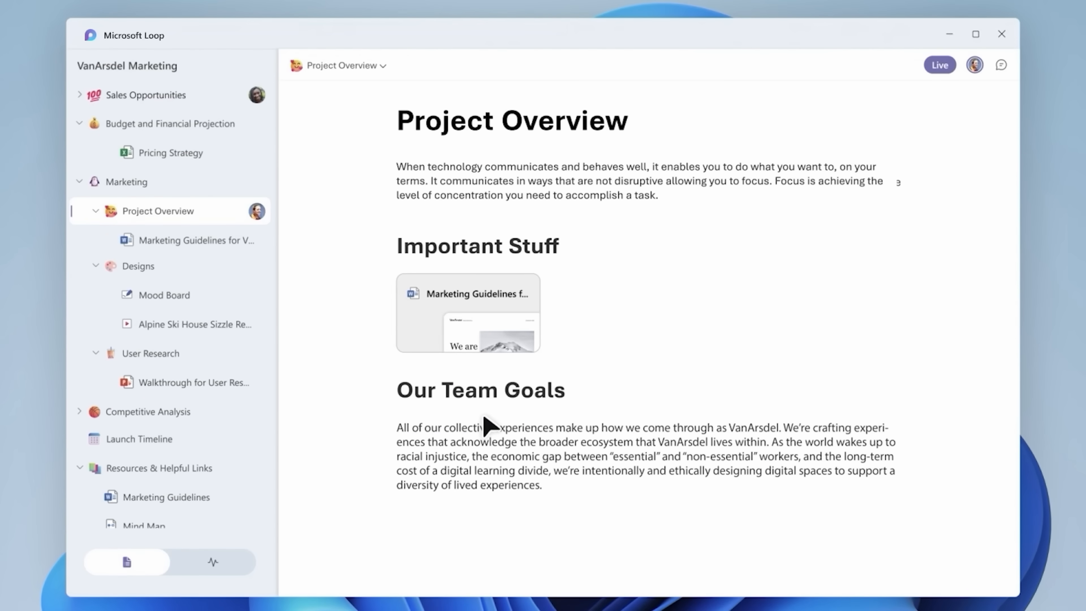
type("/")
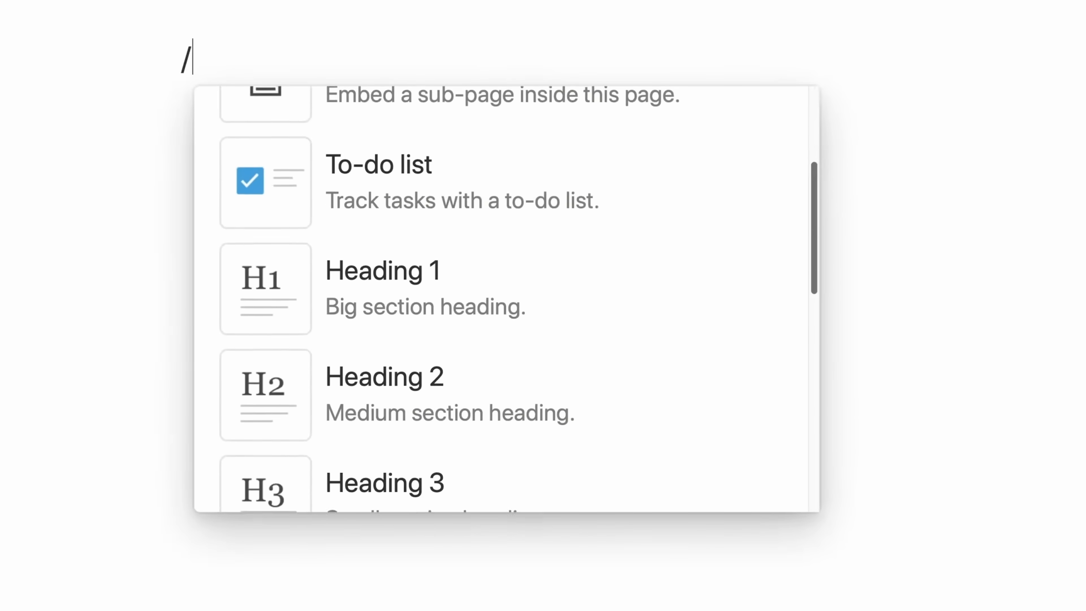